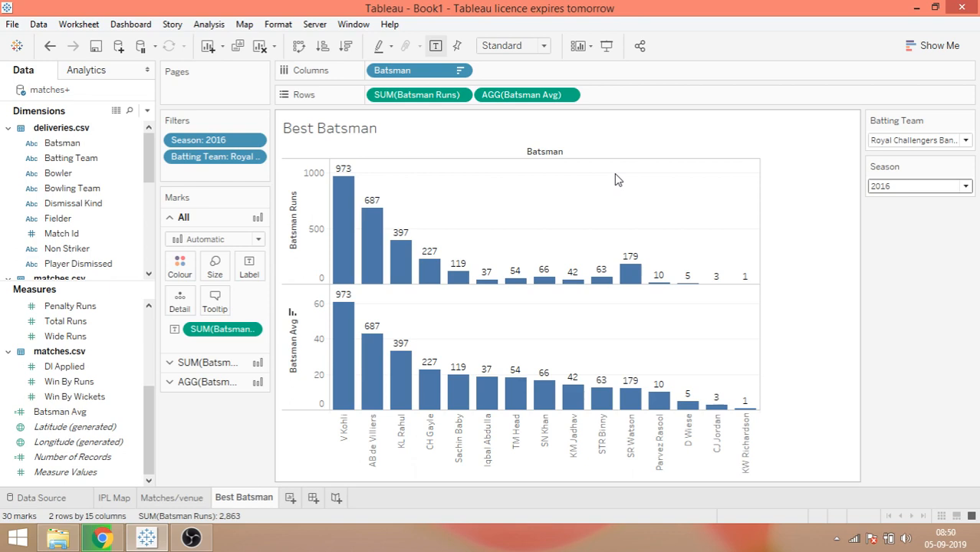
mouse_move(418, 296)
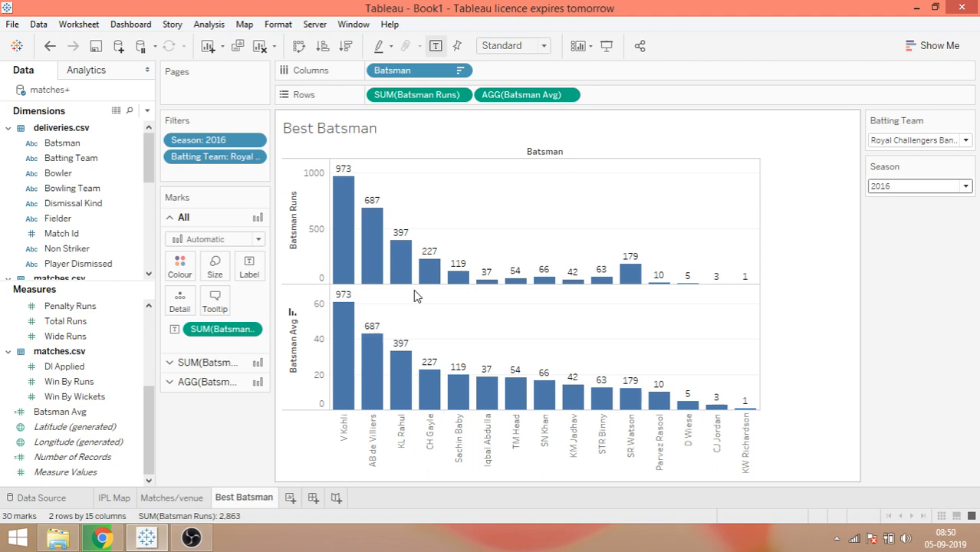
mouse_move(415, 366)
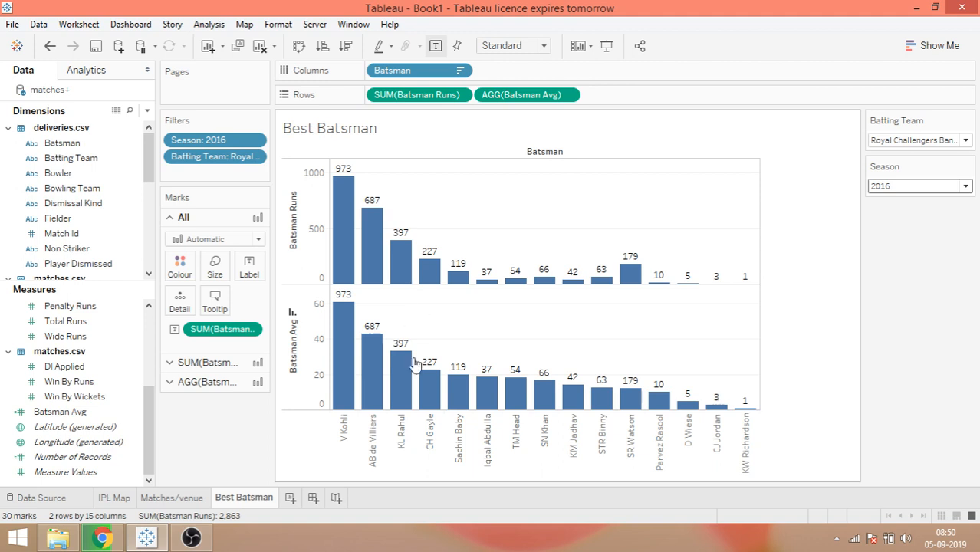
Create the Best Bowler worksheet and place Bowler on the Columns shelf
click(298, 498)
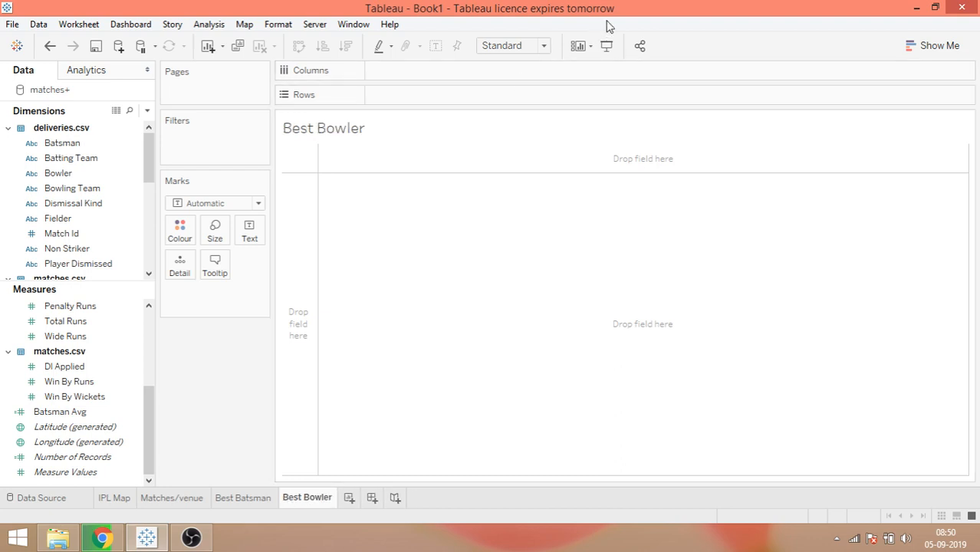
click(61, 233)
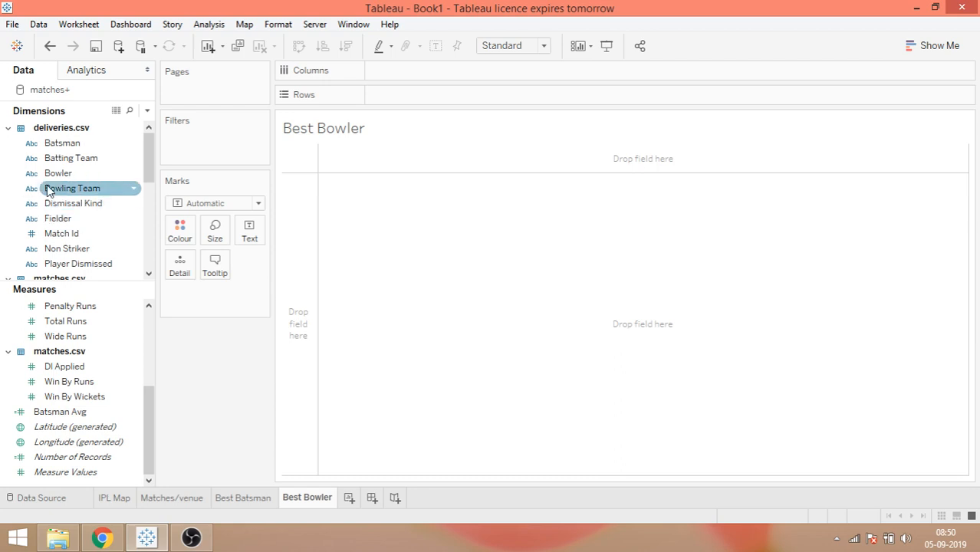
drag(57, 172, 394, 70)
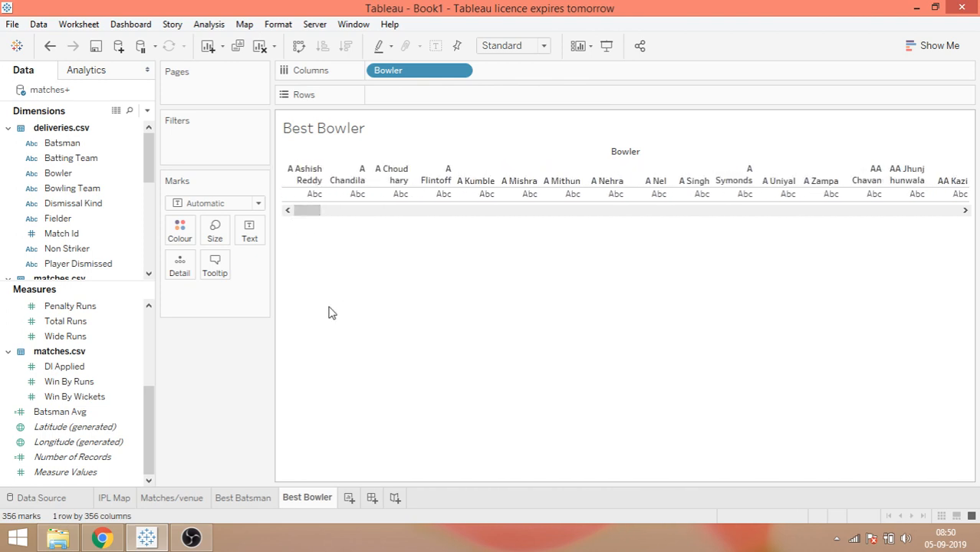
scroll(down, 3)
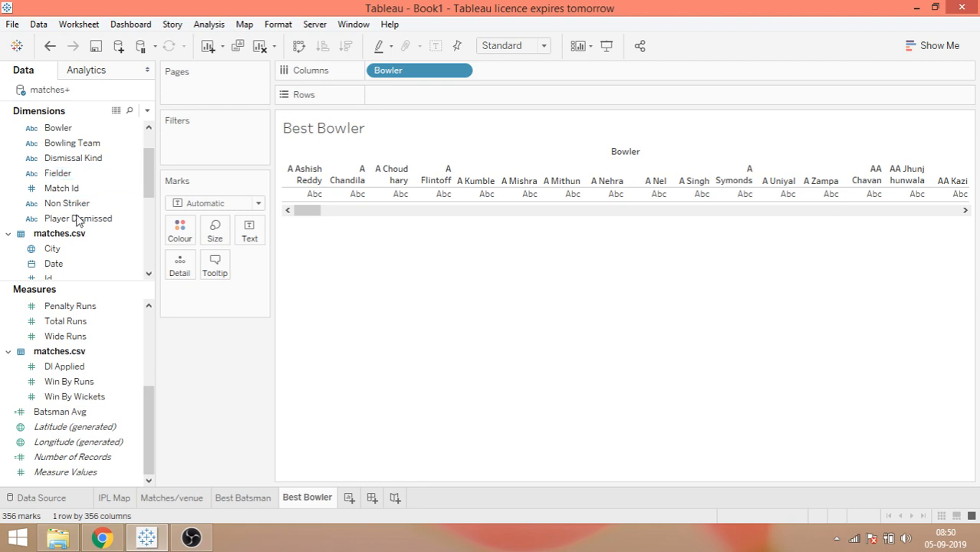
click(78, 219)
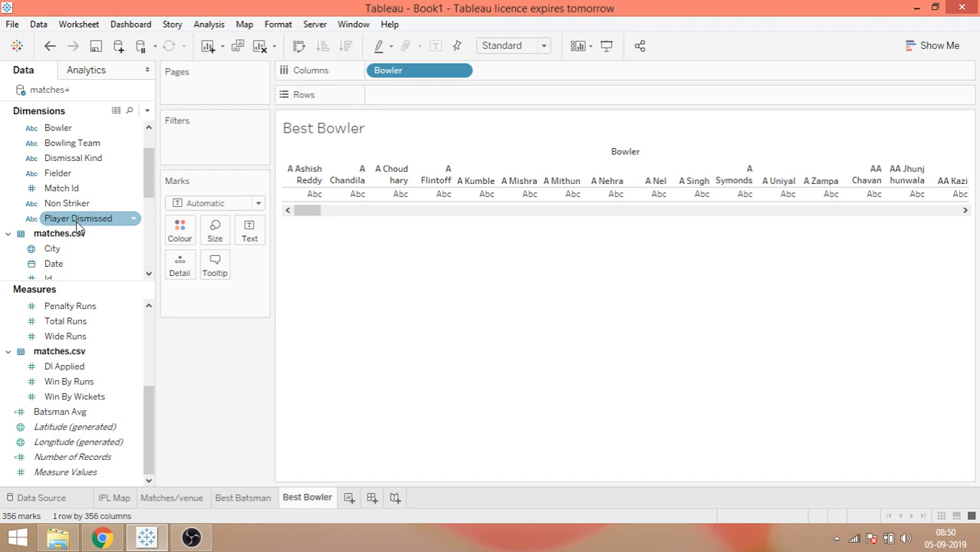
Place Player Dismissed on the Rows shelf against the bowler columns
drag(76, 219, 395, 98)
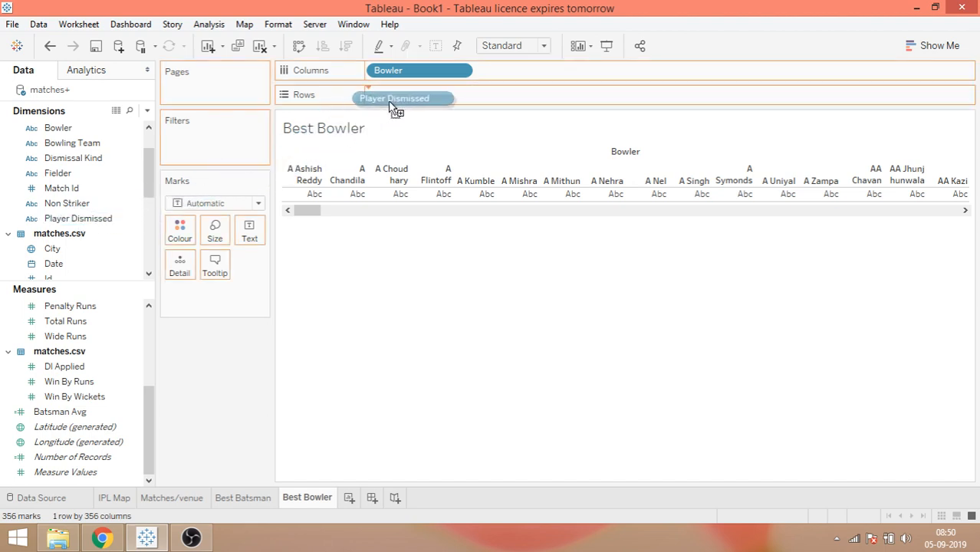
drag(394, 99, 395, 94)
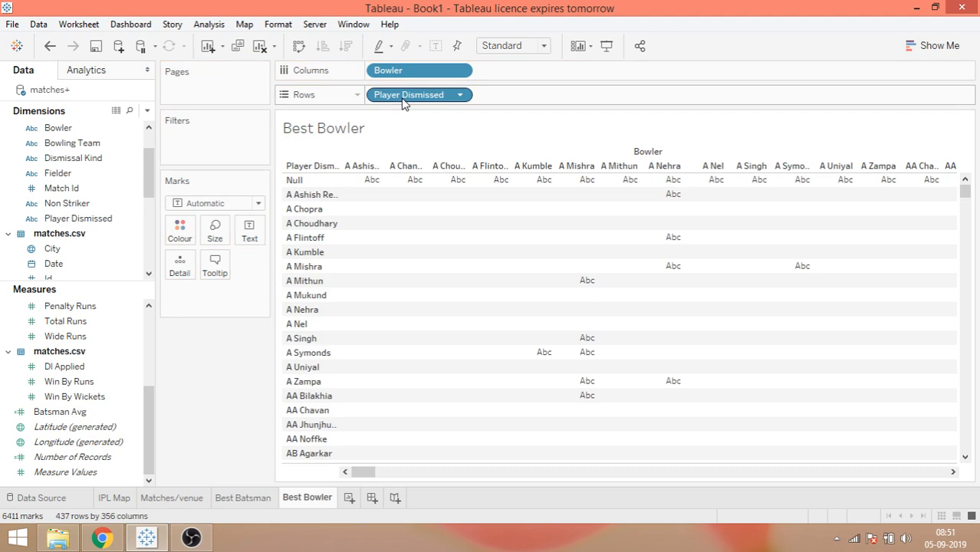
scroll(down, 3)
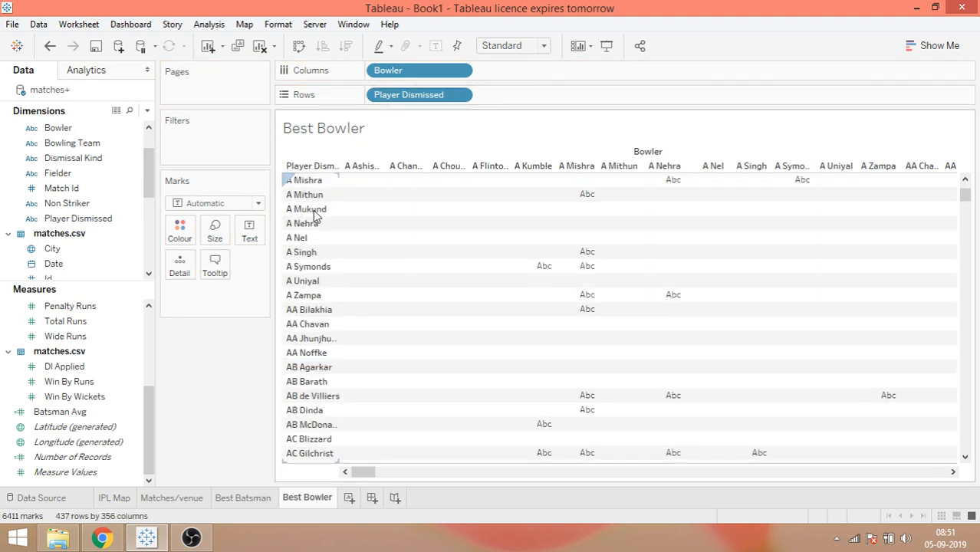
scroll(down, 3)
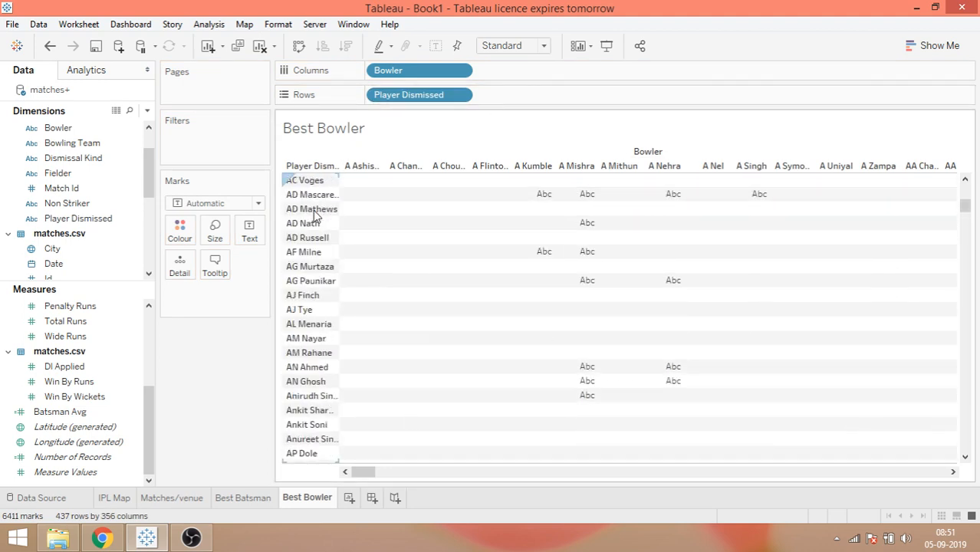
click(311, 166)
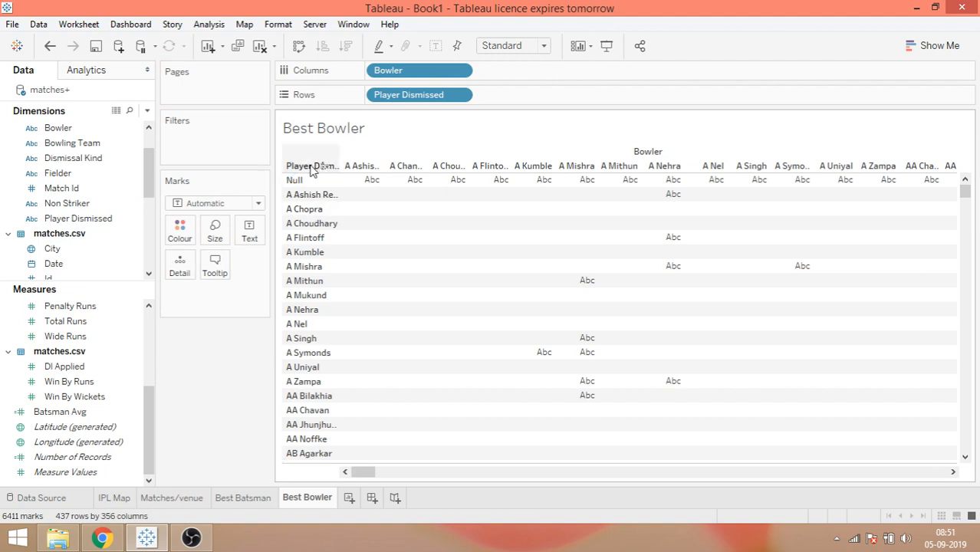
mouse_move(836, 182)
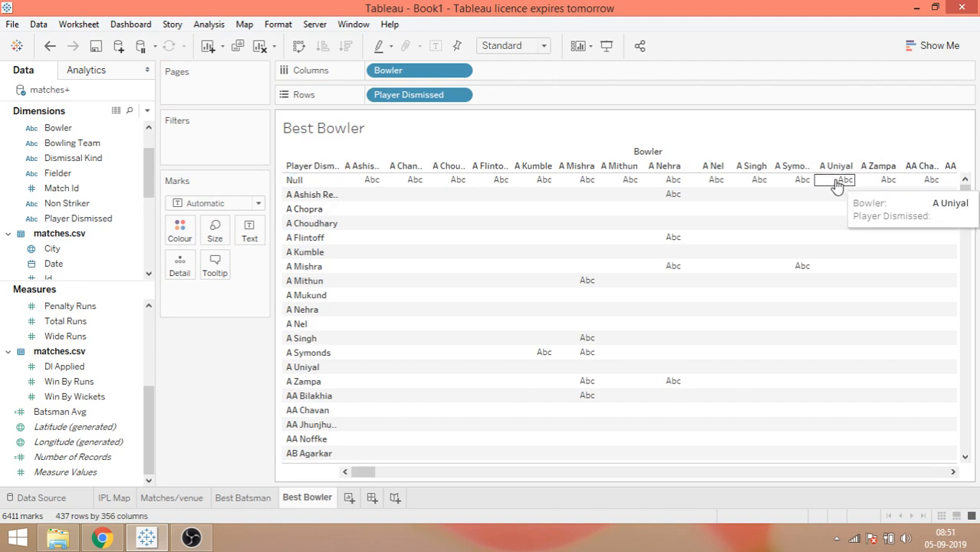
mouse_move(621, 213)
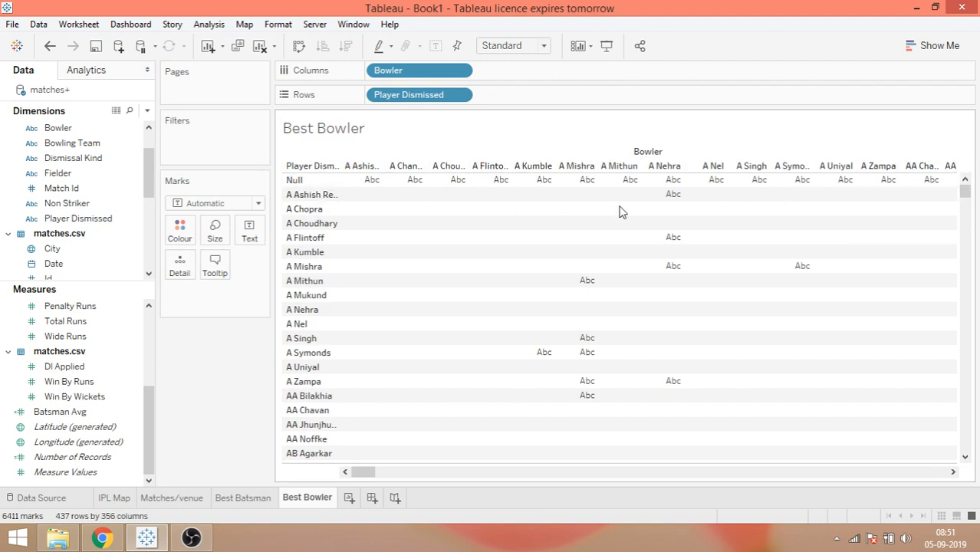
mouse_move(581, 247)
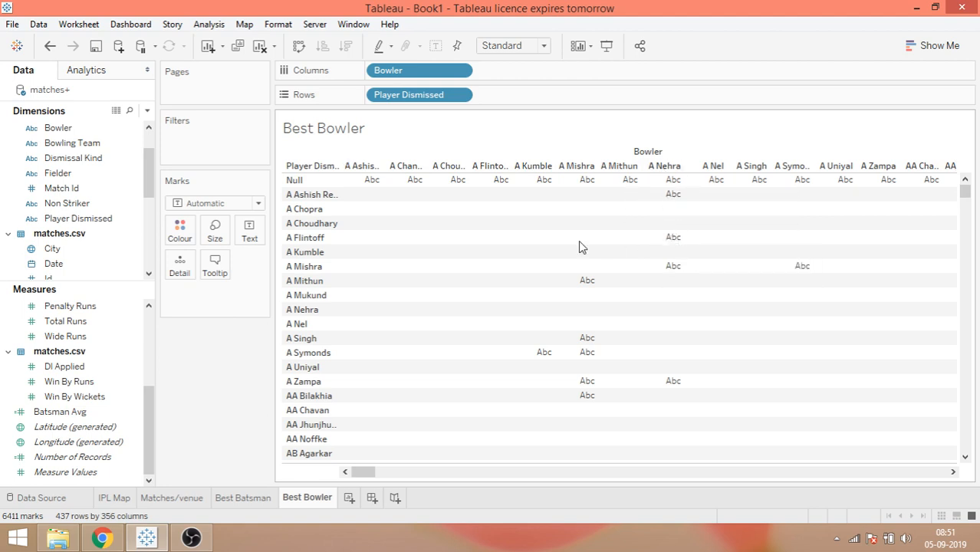
mouse_move(672, 237)
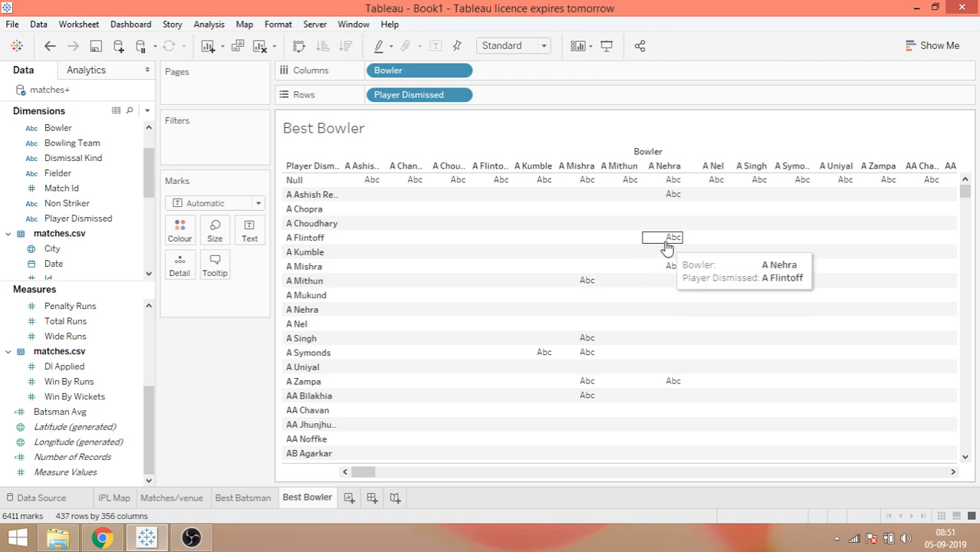
mouse_move(587, 341)
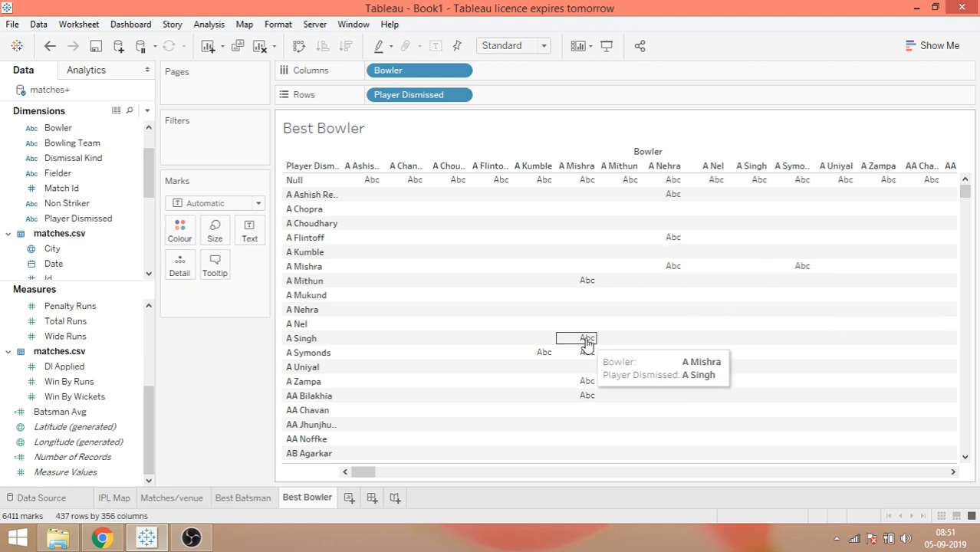
mouse_move(453, 257)
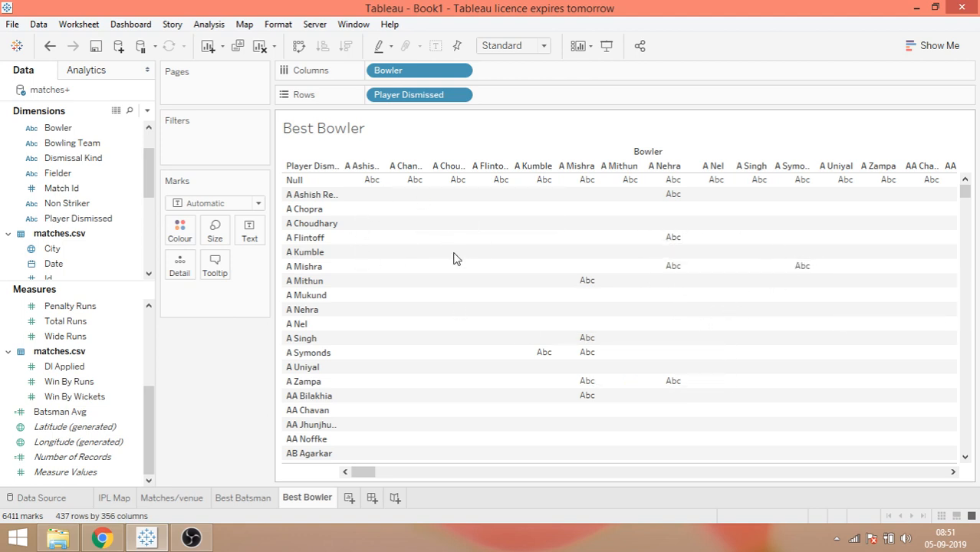
mouse_move(430, 242)
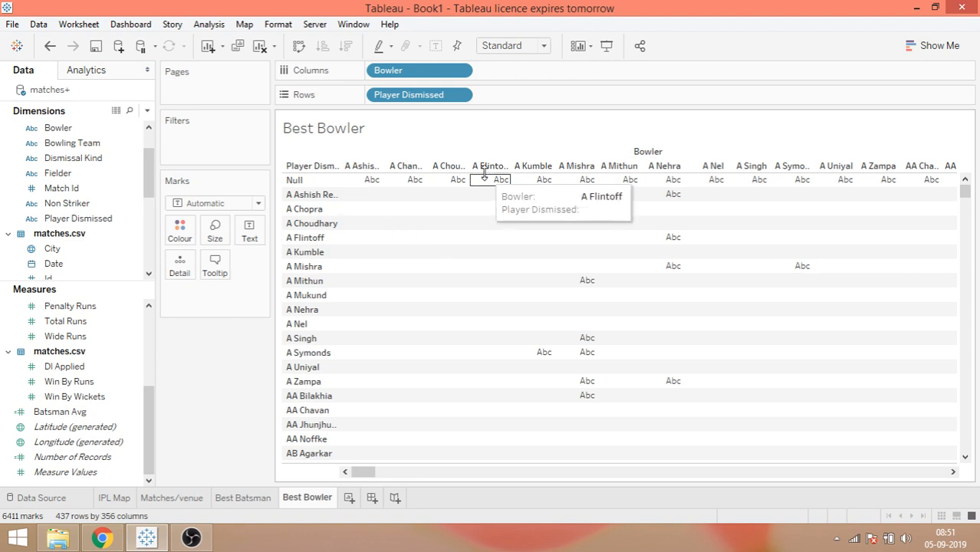
mouse_move(361, 166)
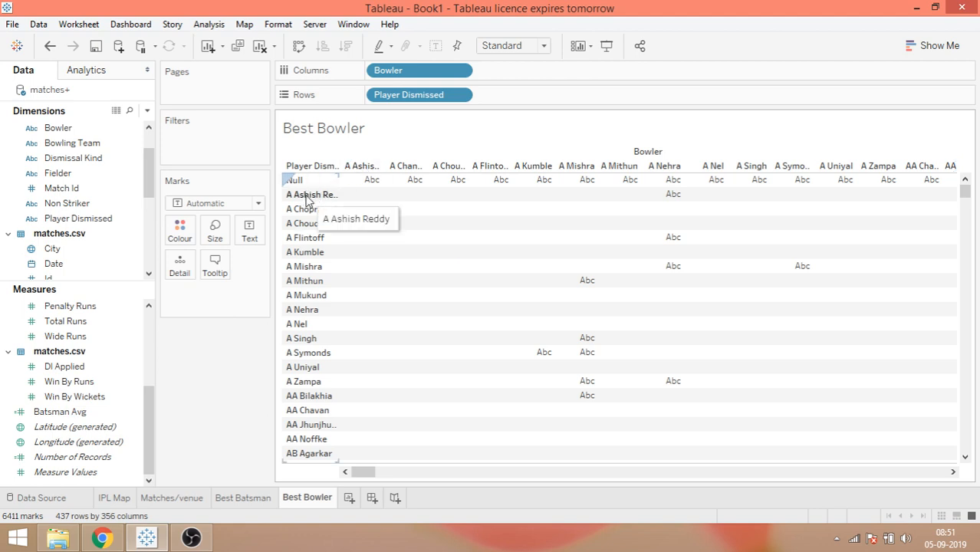
mouse_move(491, 287)
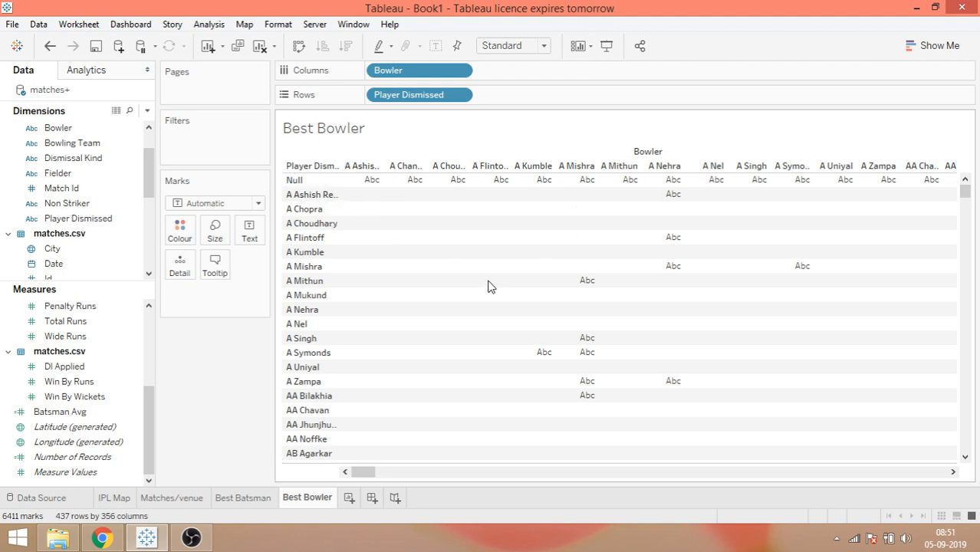
mouse_move(420, 264)
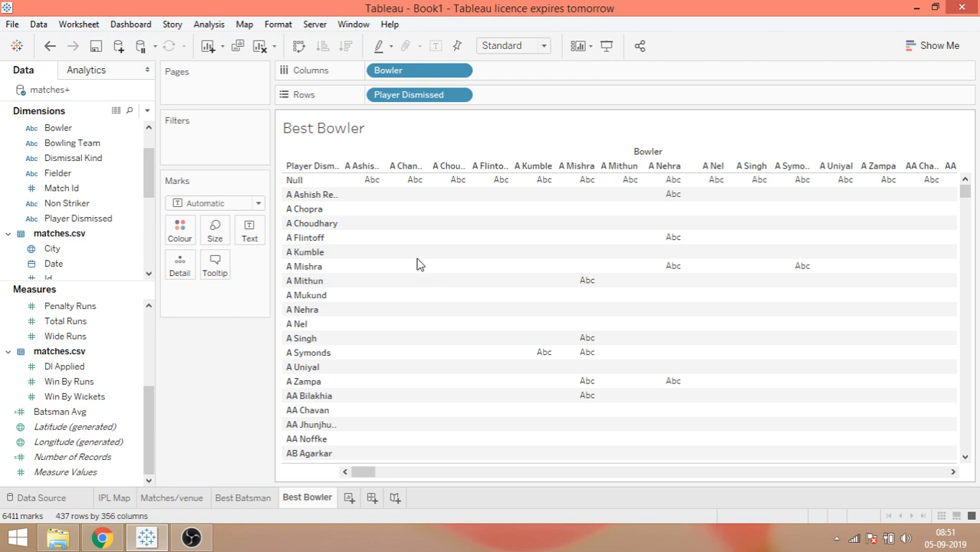
mouse_move(639, 39)
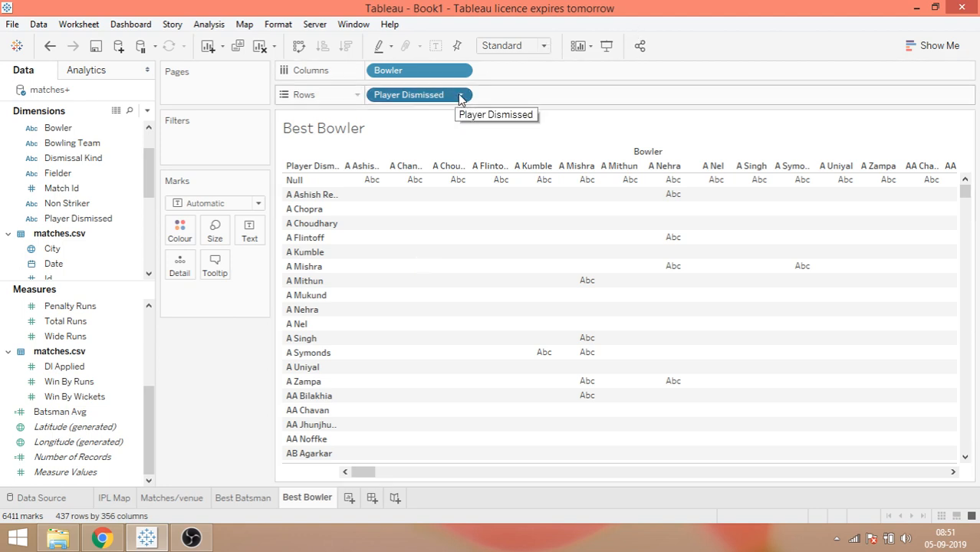
Change the Player Dismissed pill on Rows to Measure > Count
click(460, 94)
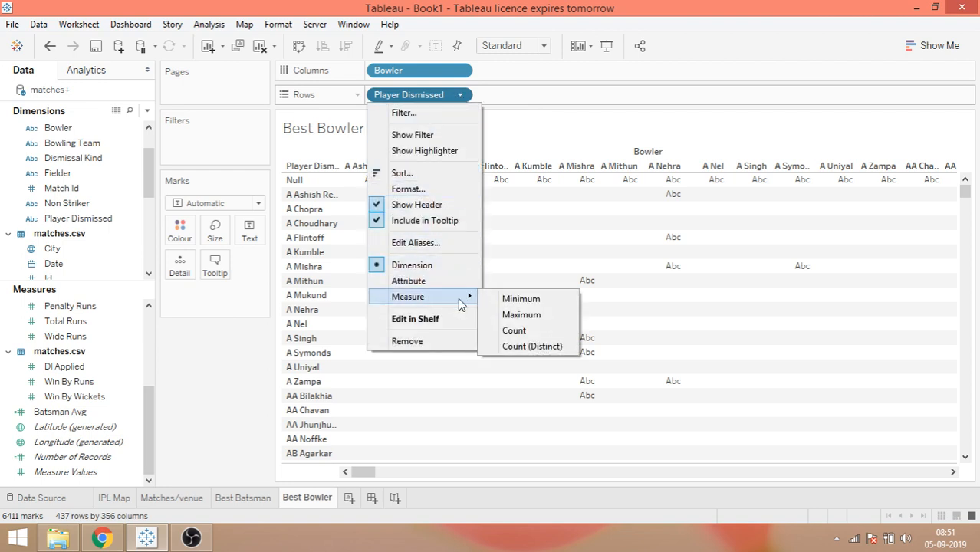
mouse_move(514, 330)
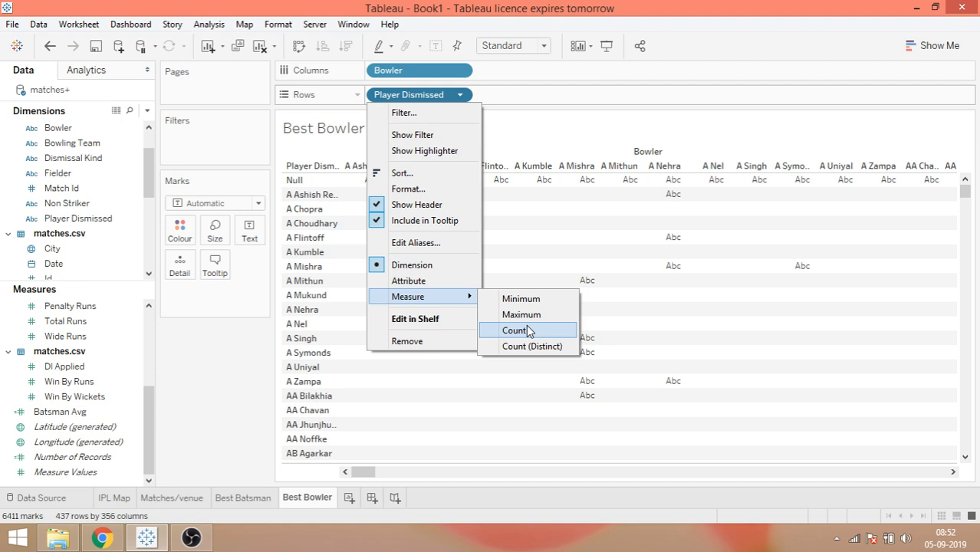
click(513, 330)
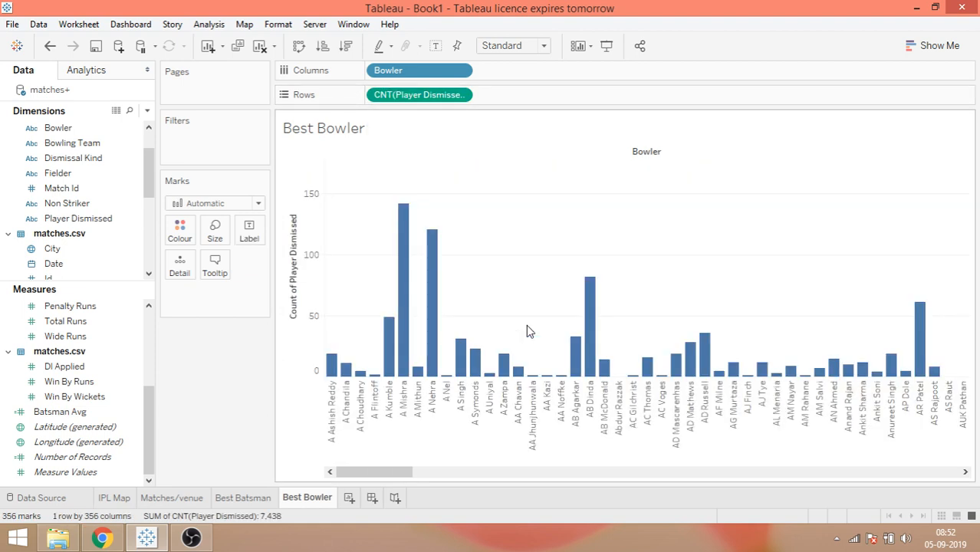
mouse_move(398, 318)
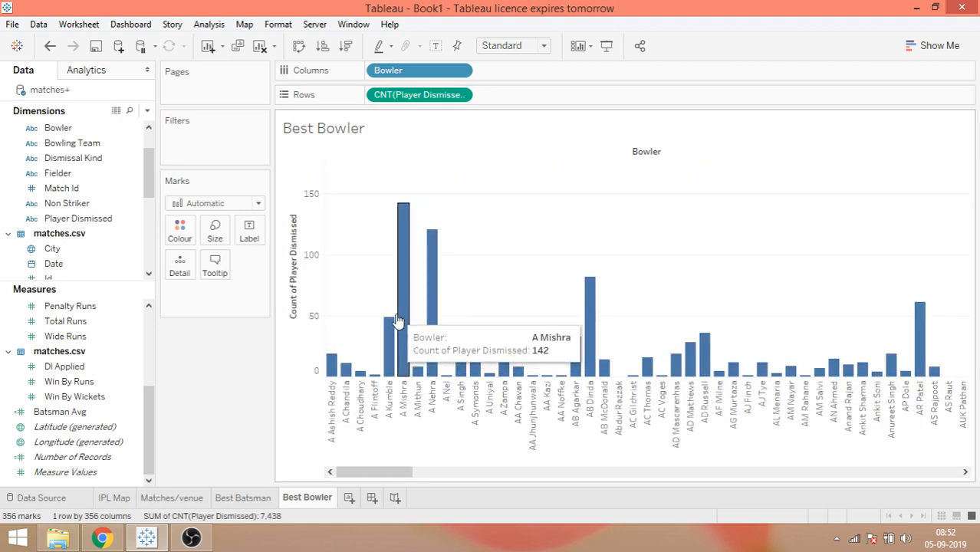
mouse_move(426, 301)
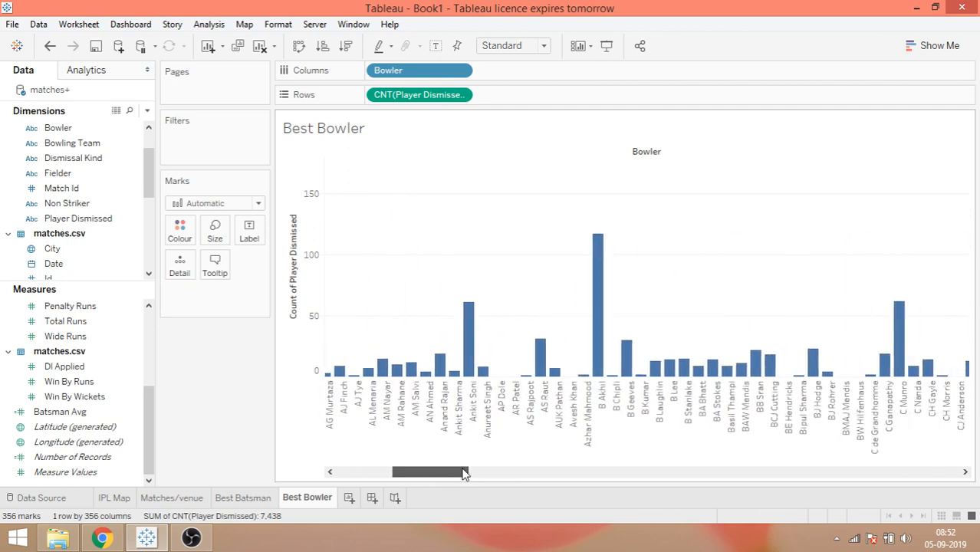
Scroll across the descending-sorted bars, confirming SL Malinga leads at 170
drag(449, 472, 709, 472)
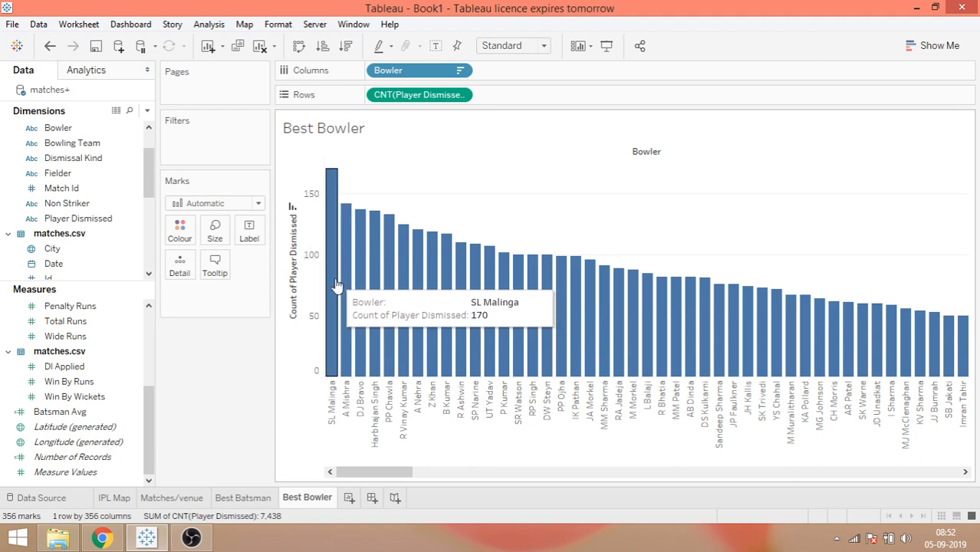
mouse_move(330, 182)
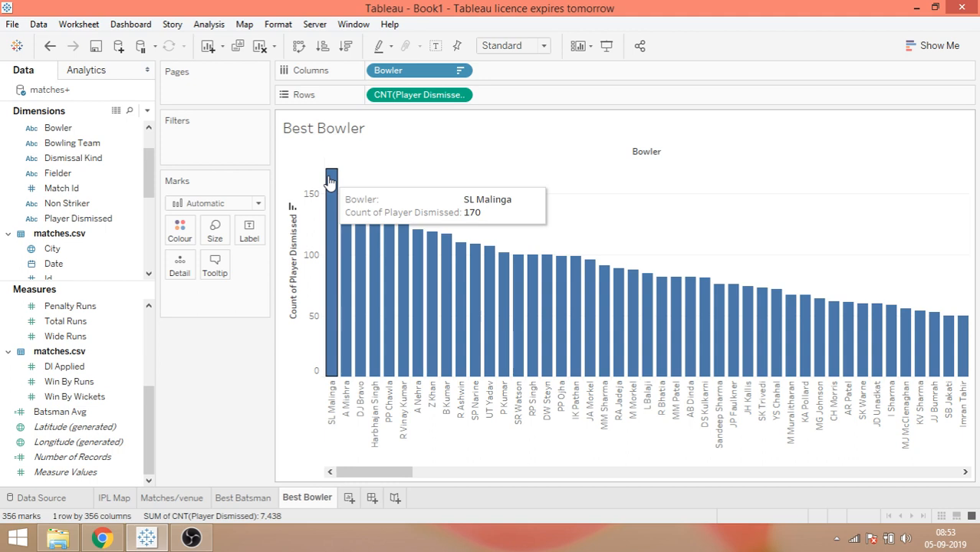
mouse_move(8, 489)
text(Bolwer)
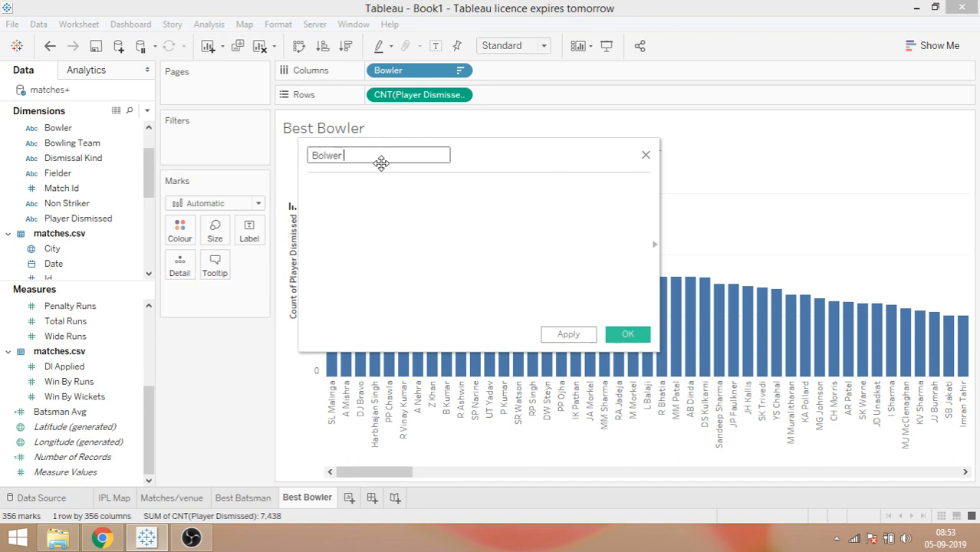
Name the new calculated field 'Bolwer Wicket'
text(Wicket)
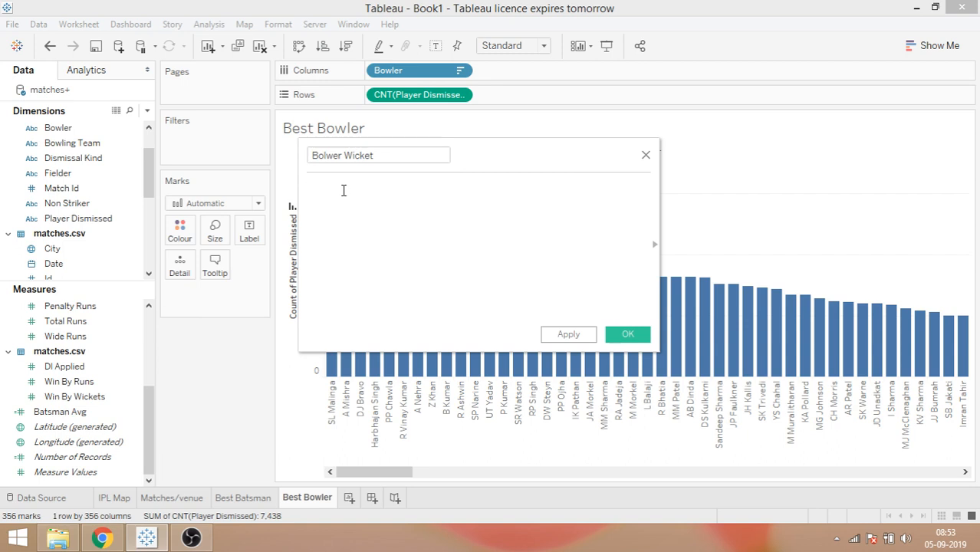
click(342, 190)
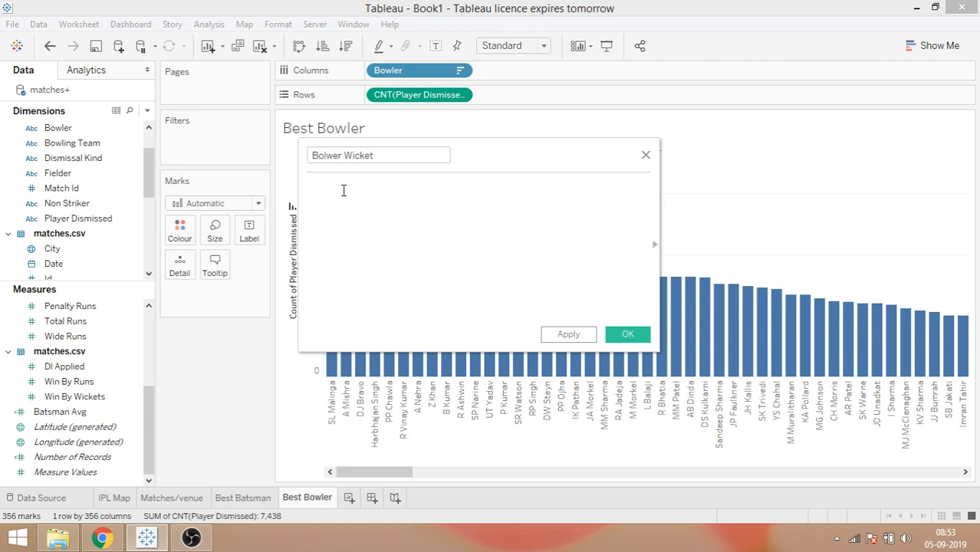
click(345, 190)
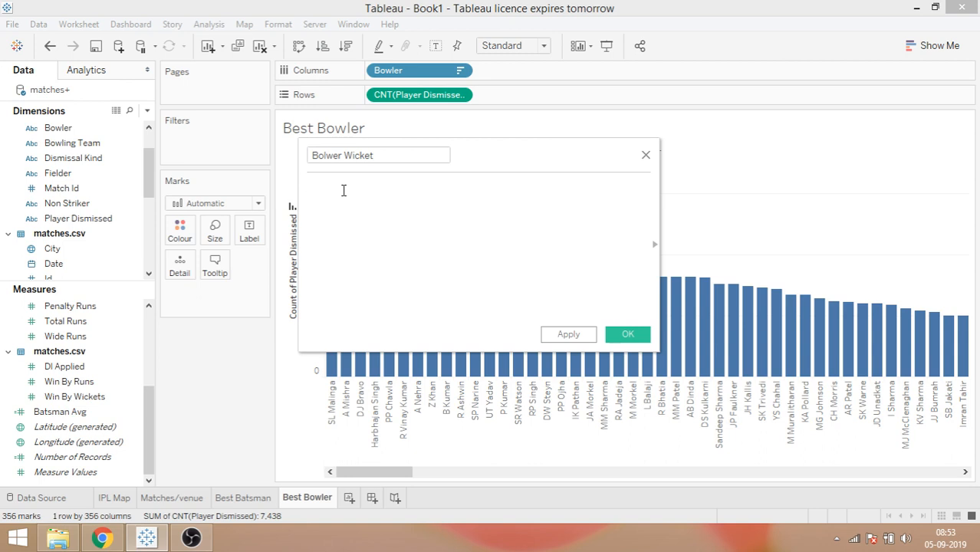
click(343, 188)
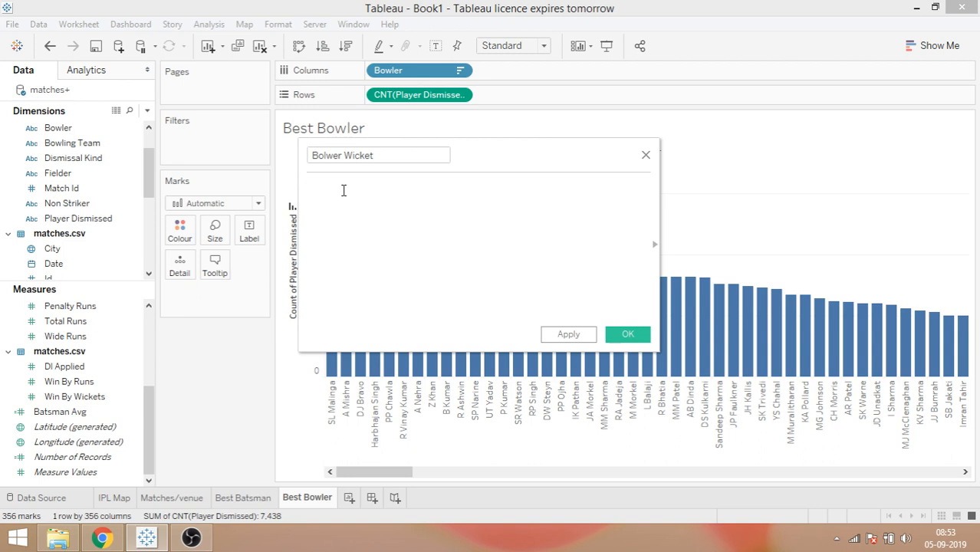
Start the formula with IF [Dismissal Kind]='caught' OR
text(if)
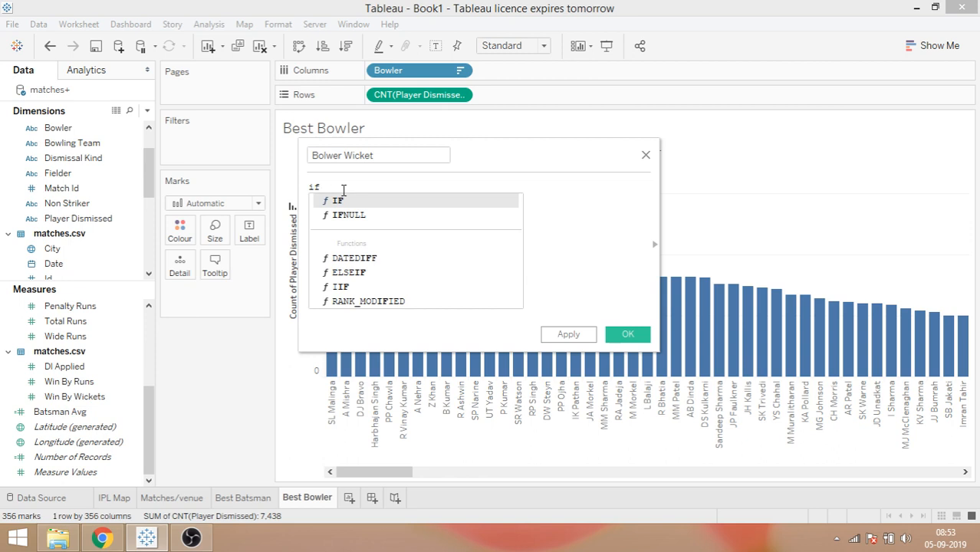
text(IF dis)
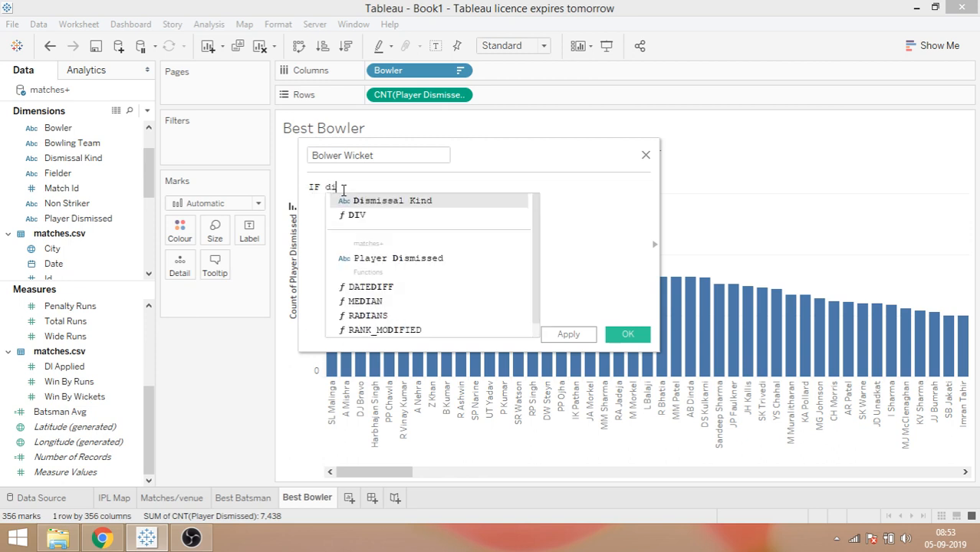
click(393, 200)
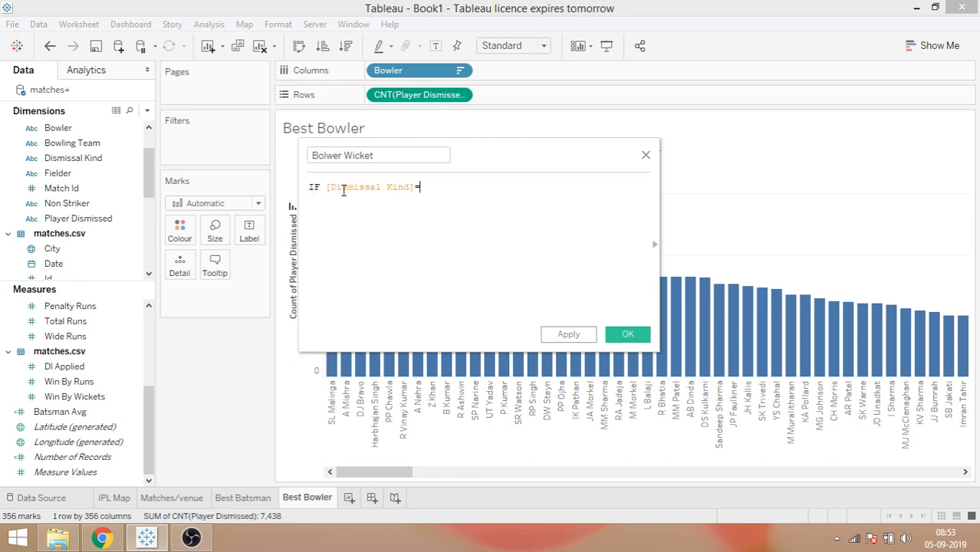
text(')
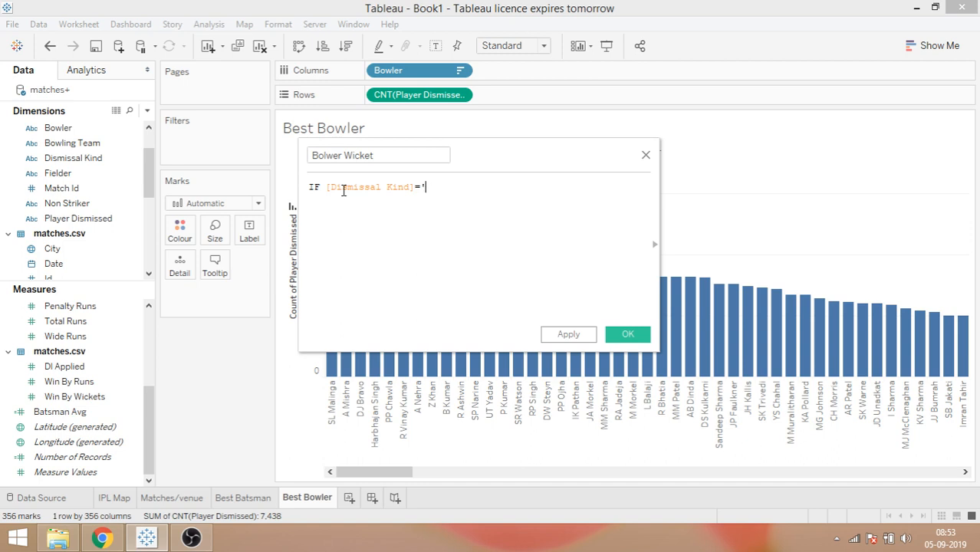
text(caught)
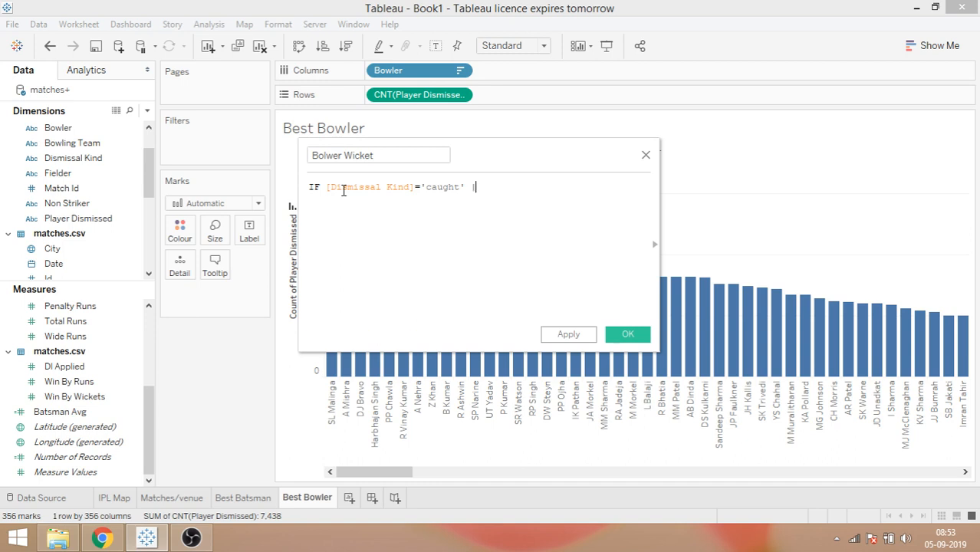
text(o)
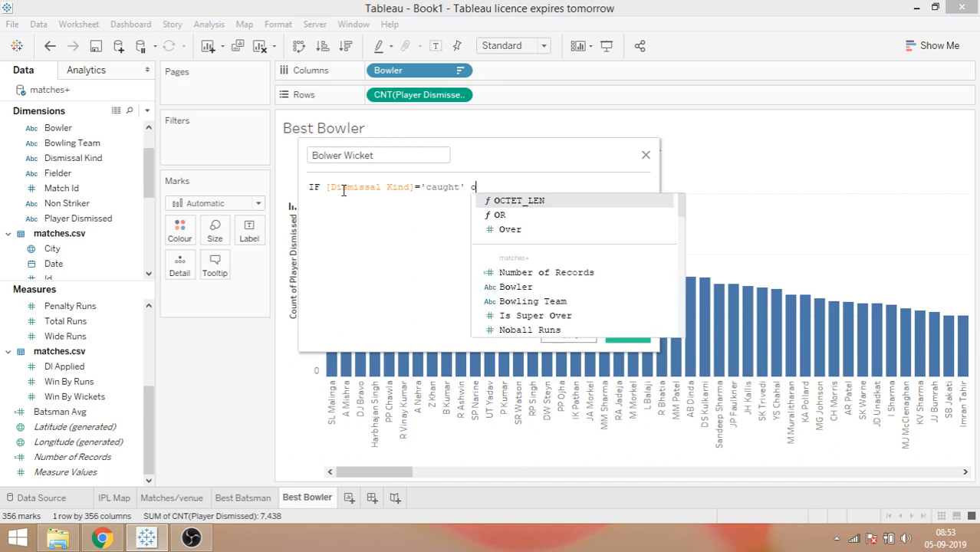
click(498, 215)
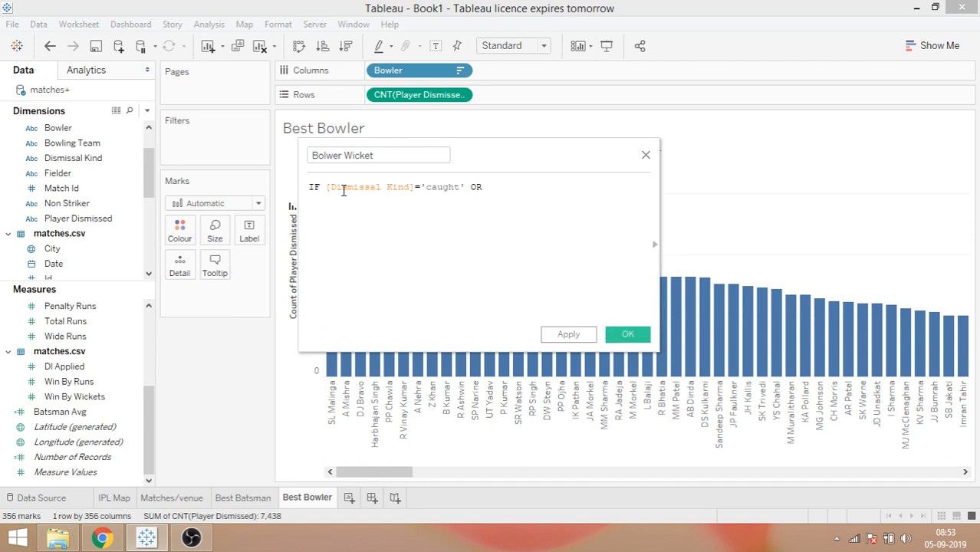
Begin the second condition testing [Dismissal Kind] for 'caught and bowled'
text([Dismissal Kind])
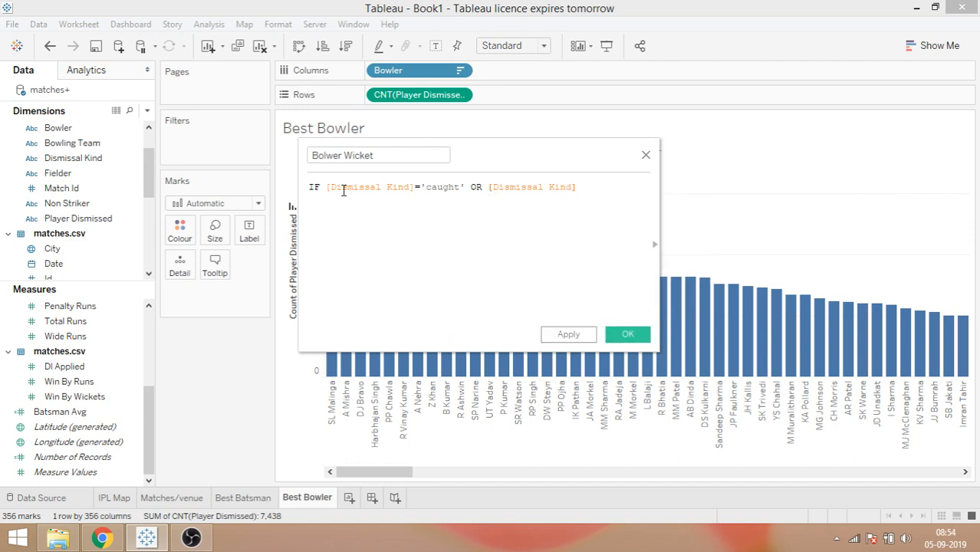
text(=)
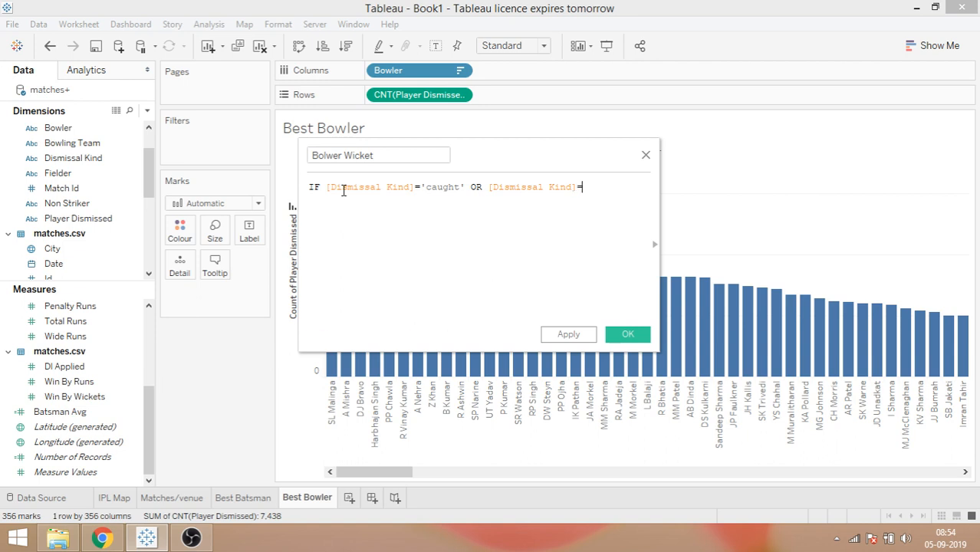
text(')
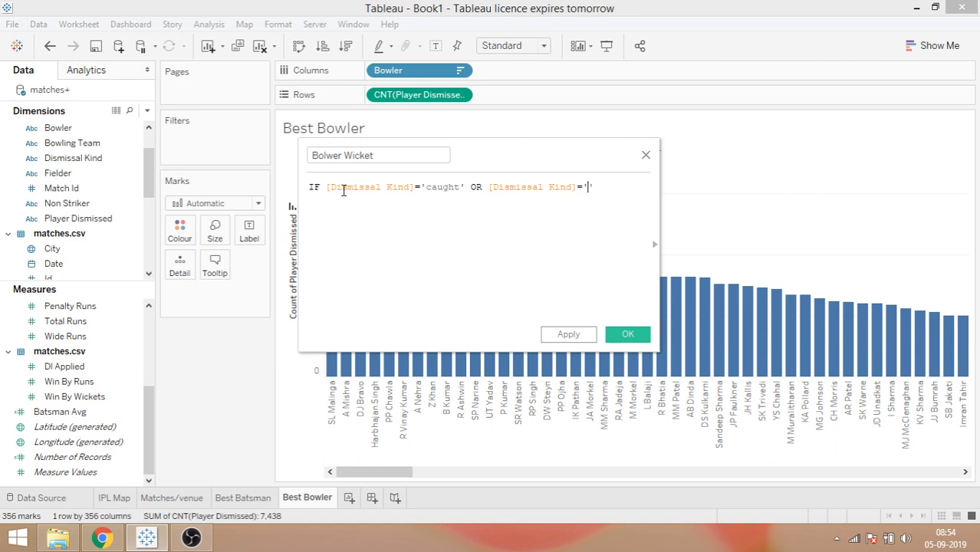
text(caught and bowled)
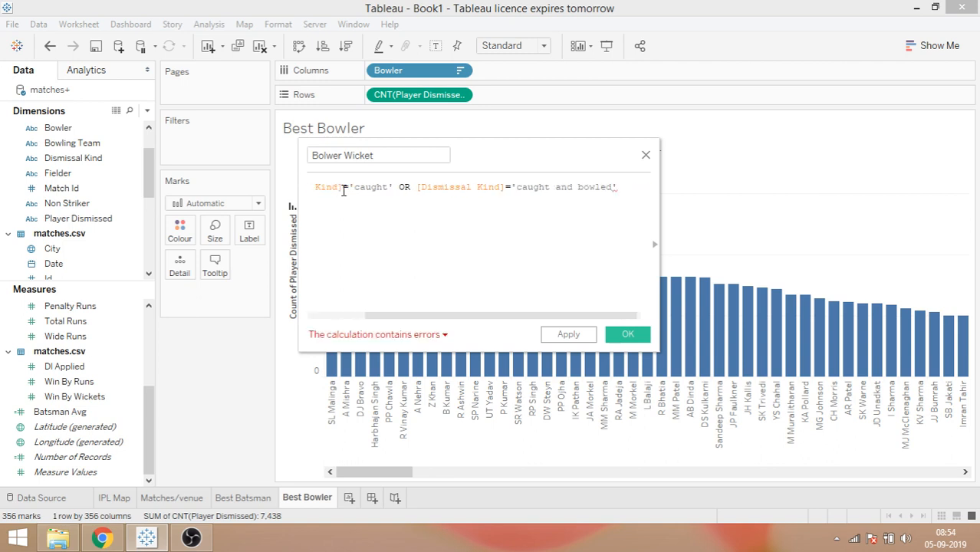
text(or)
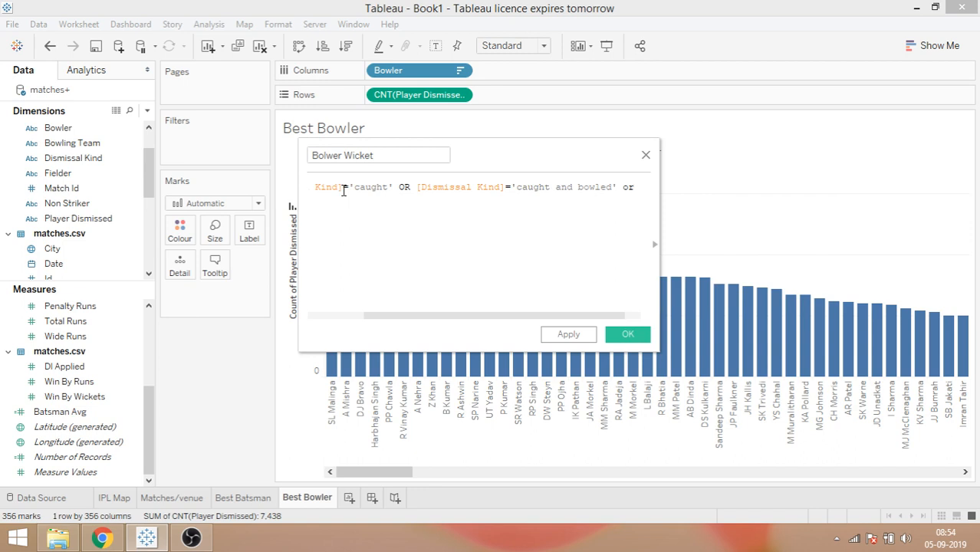
text(OR [Dismissal Kind)
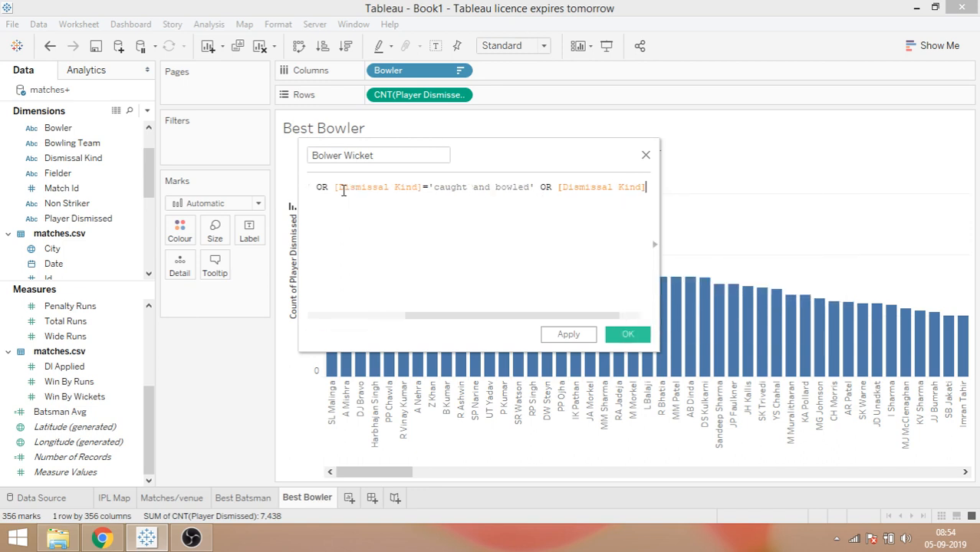
text(=')
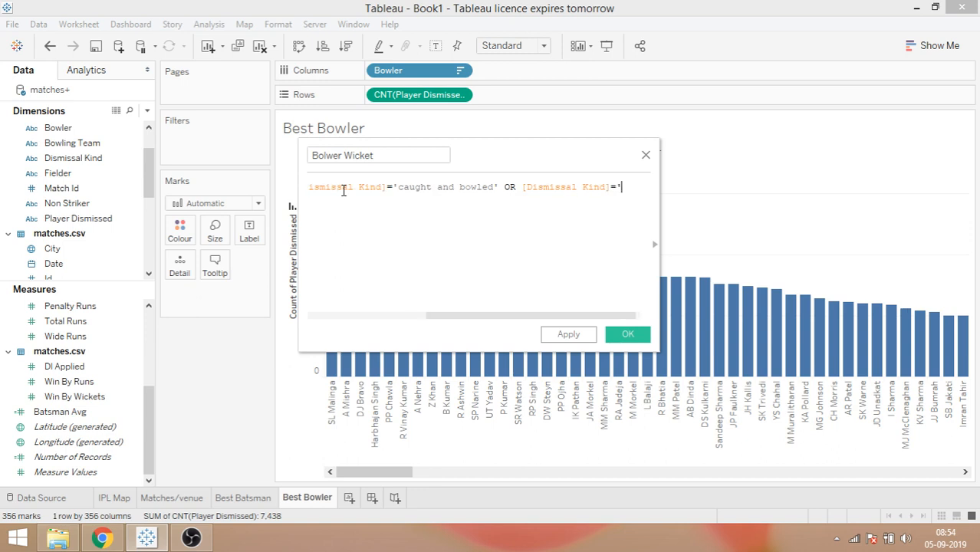
text(b)
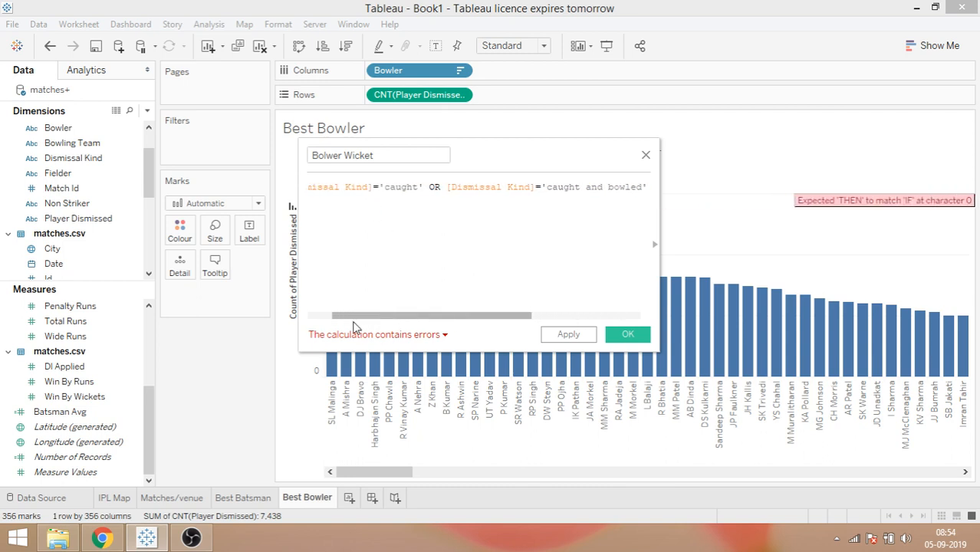
Finish the formula with THEN [Player Dismissed] END and save Bolwer Wicket
text(bowled)
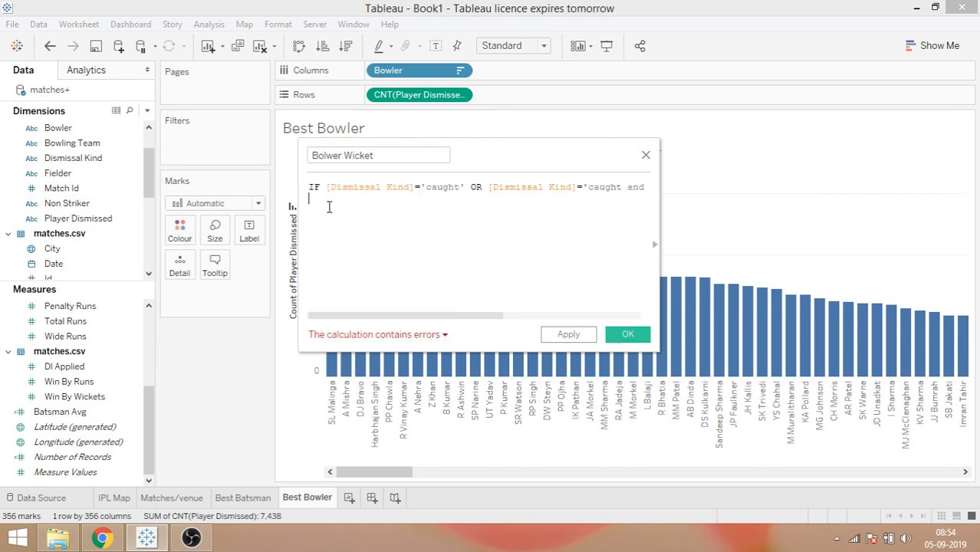
text(THEN)
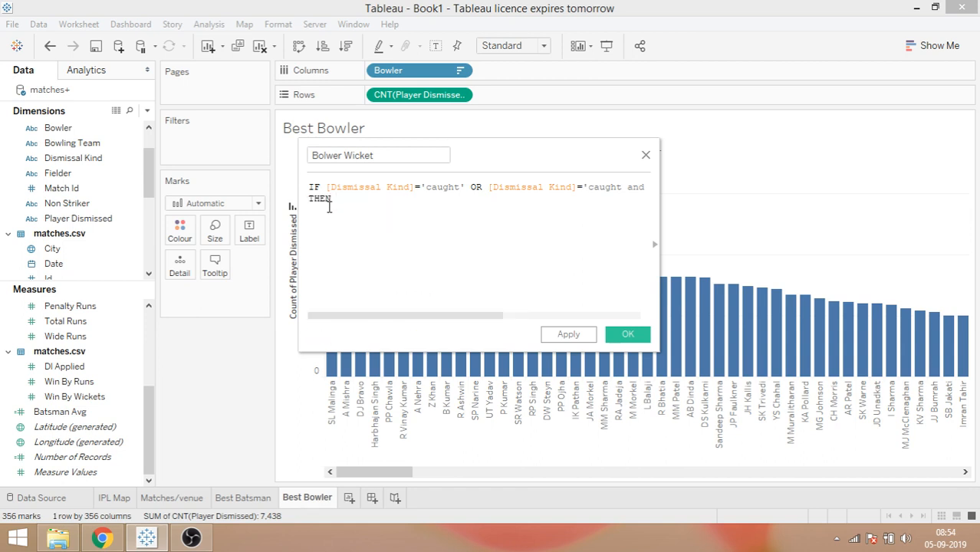
text(pl)
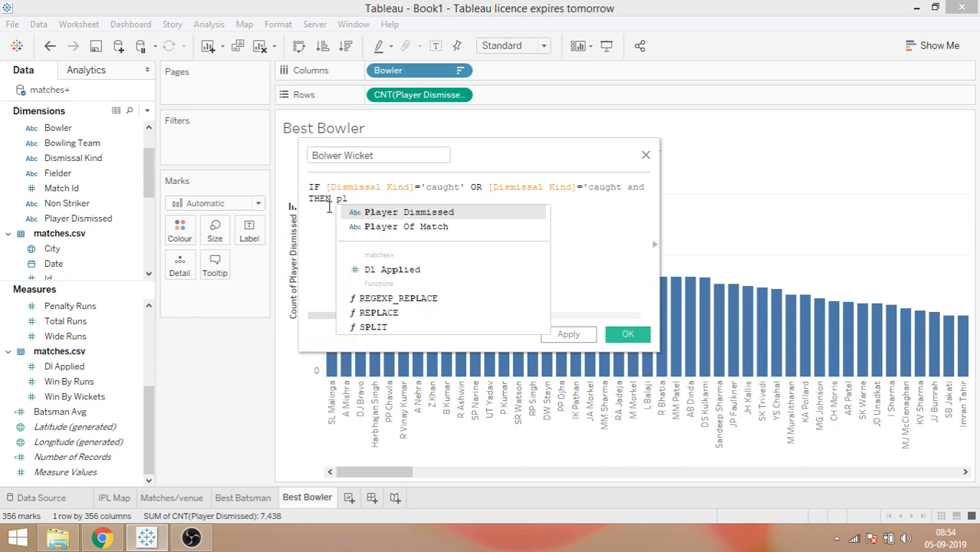
click(407, 212)
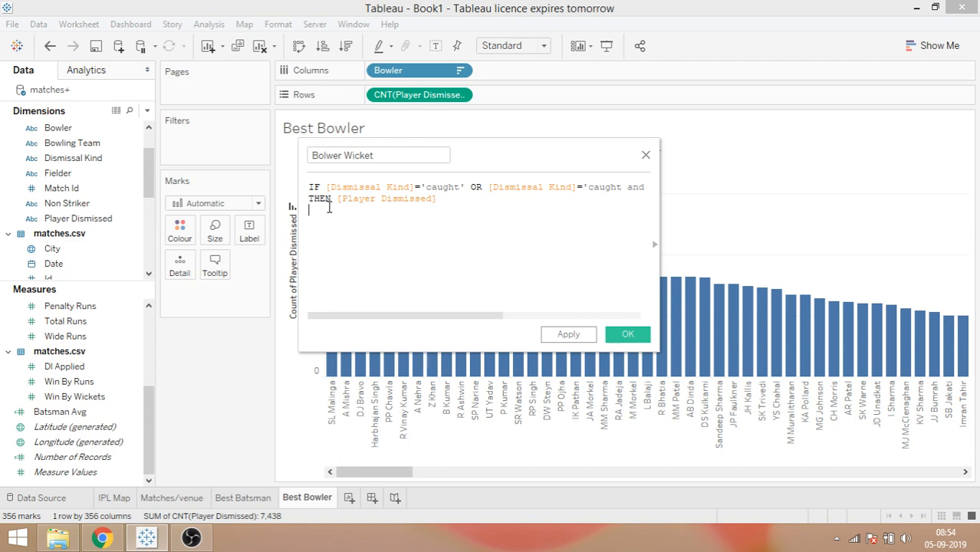
text(END)
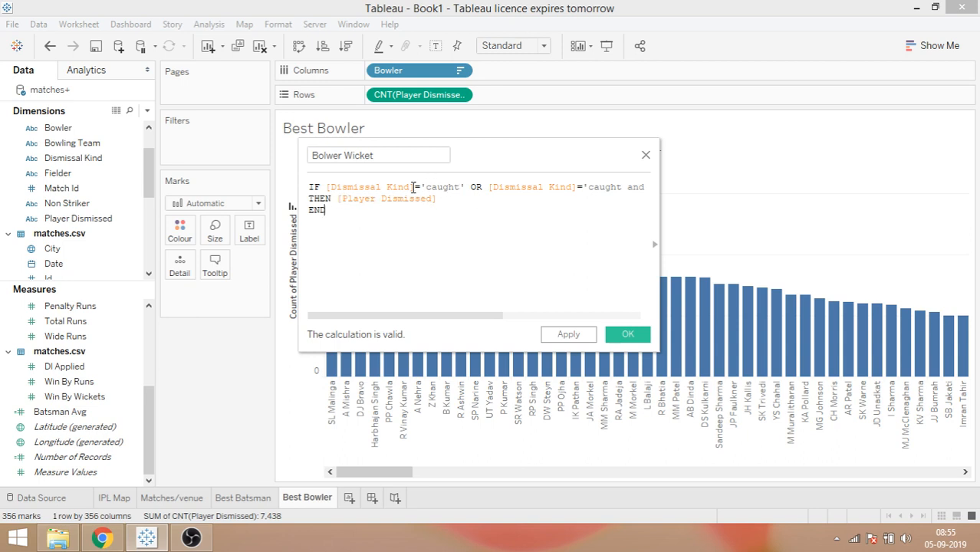
mouse_move(542, 194)
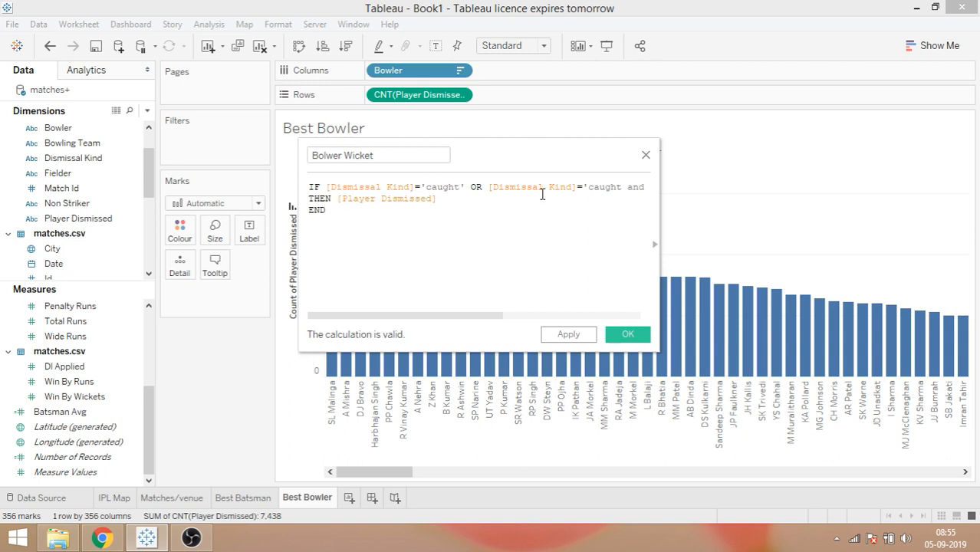
click(627, 334)
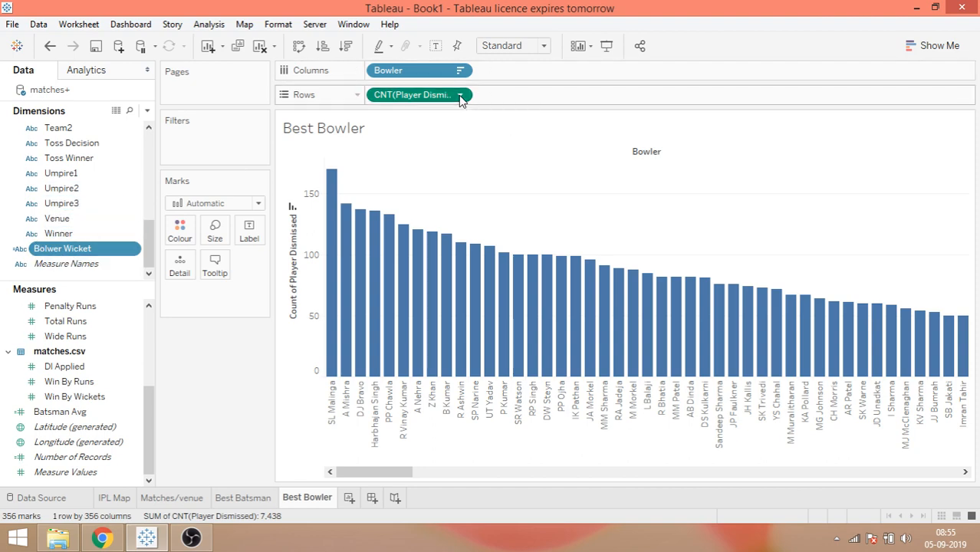
Replace CNT(Player Dismissed) on Rows with a count of Bolwer Wicket
click(460, 94)
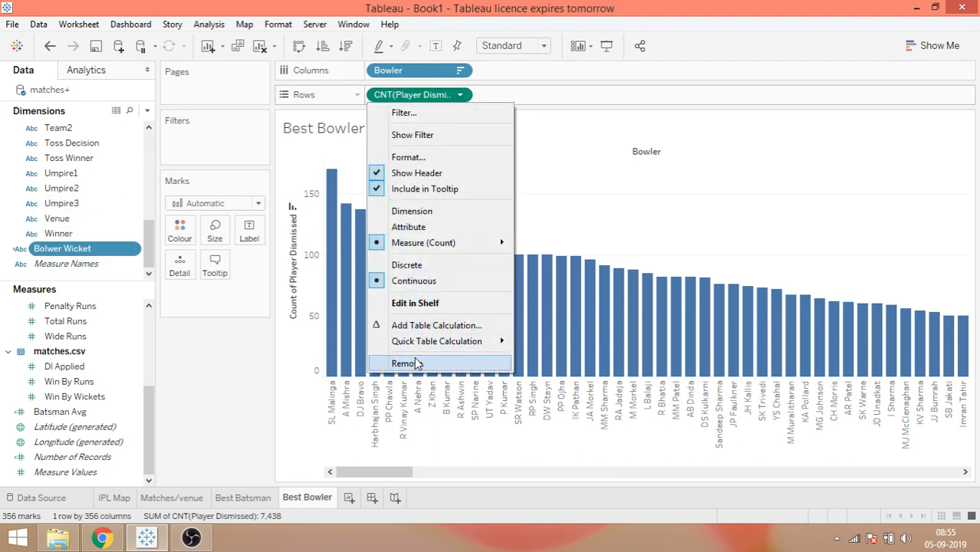
click(404, 363)
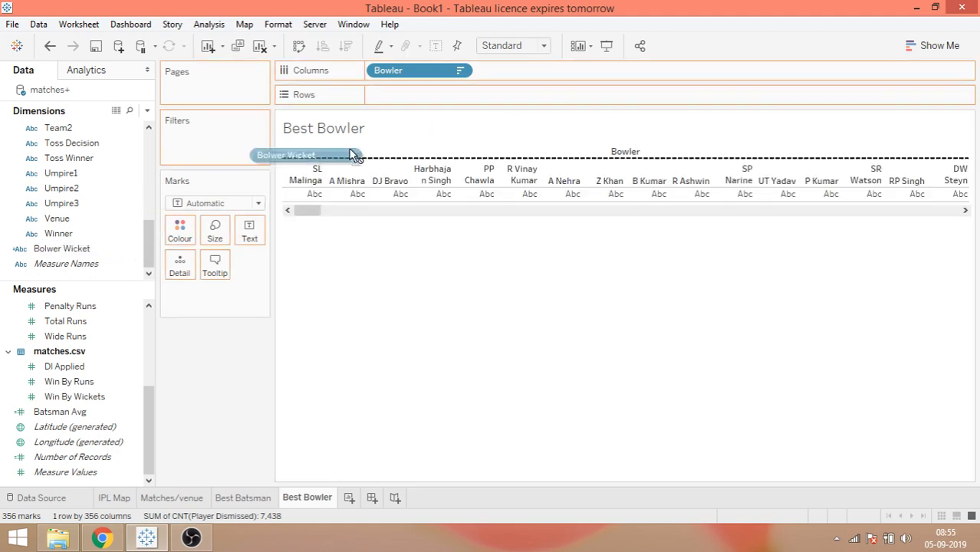
drag(285, 155, 403, 94)
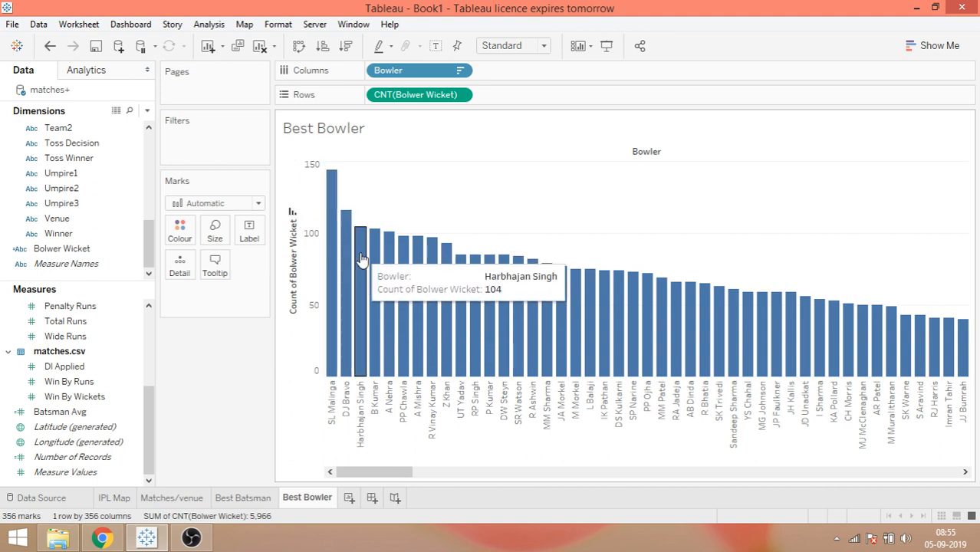
mouse_move(416, 278)
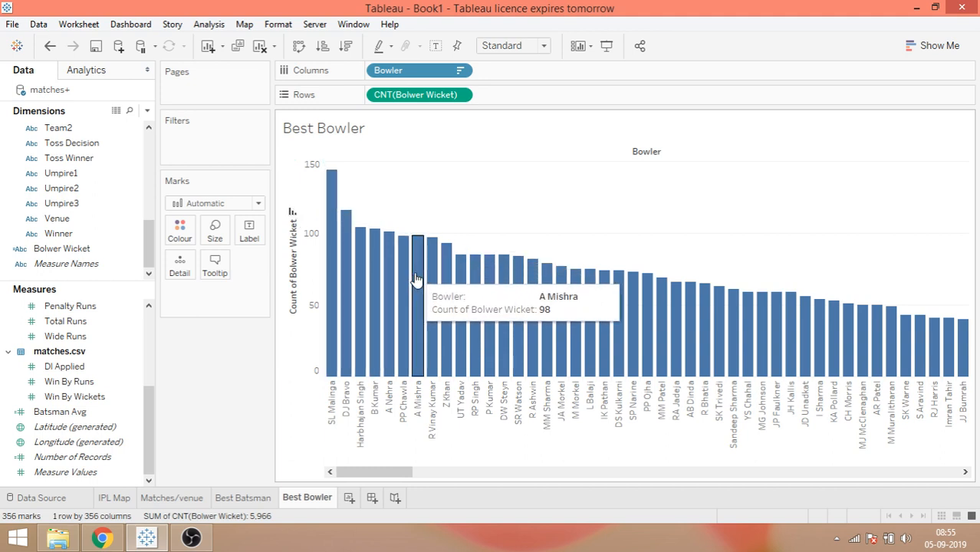
mouse_move(428, 224)
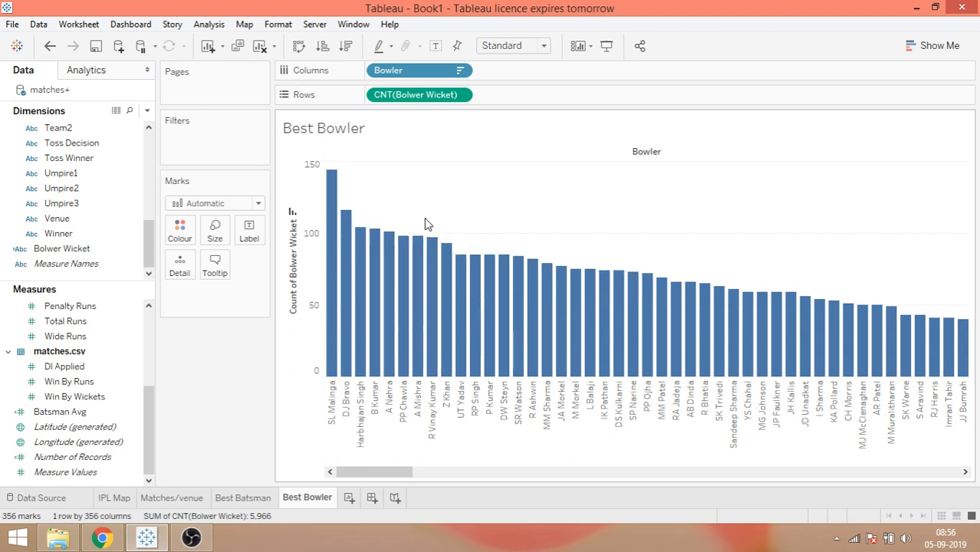
Add Season as a filter and show it as a single-value dropdown
scroll(down, 3)
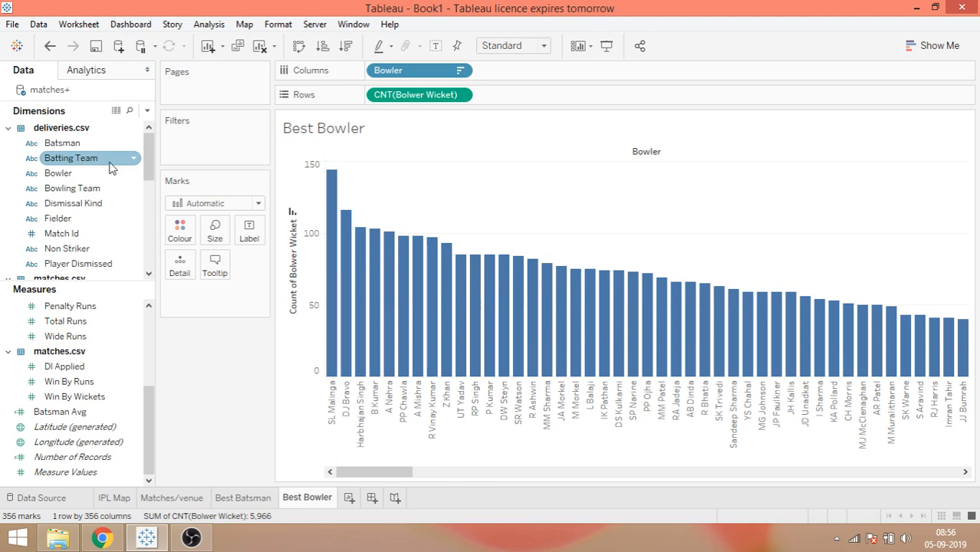
scroll(down, 3)
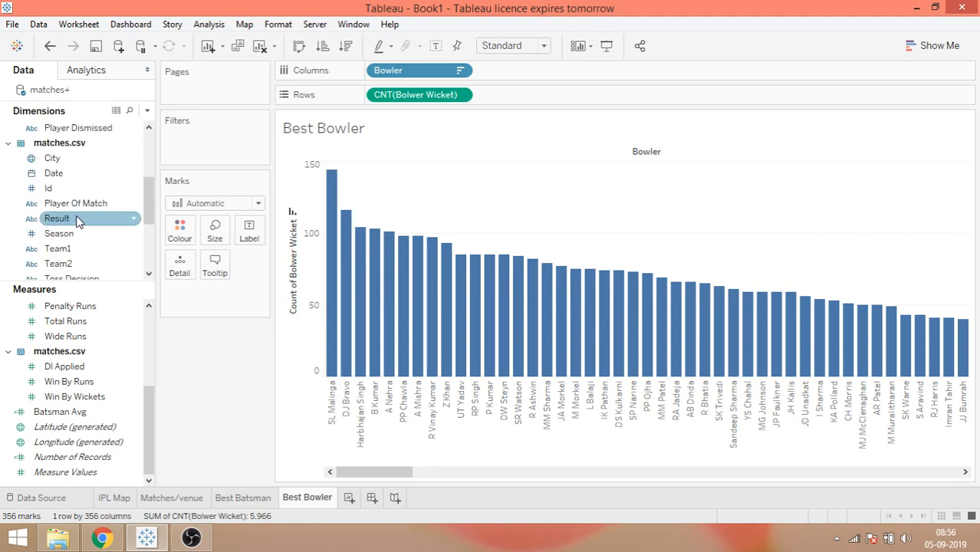
scroll(down, 3)
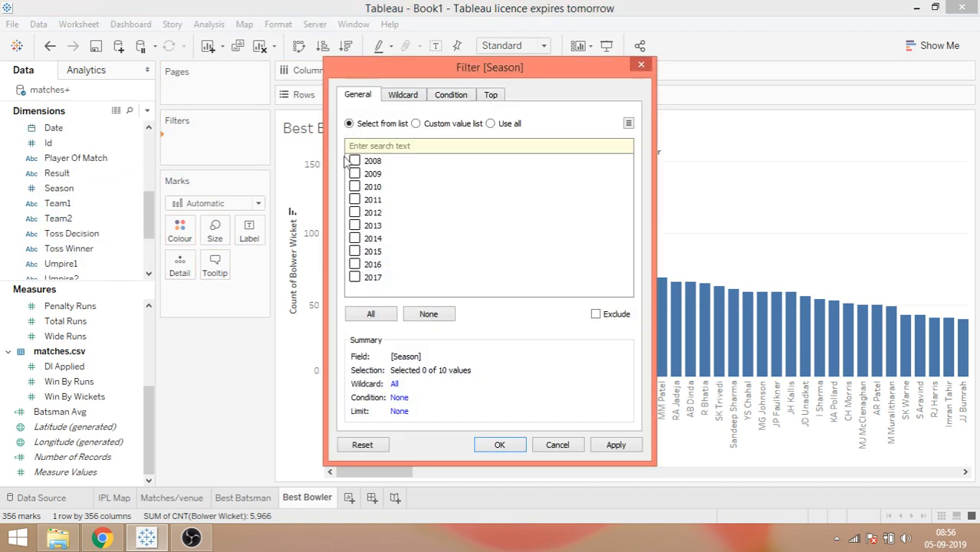
click(371, 314)
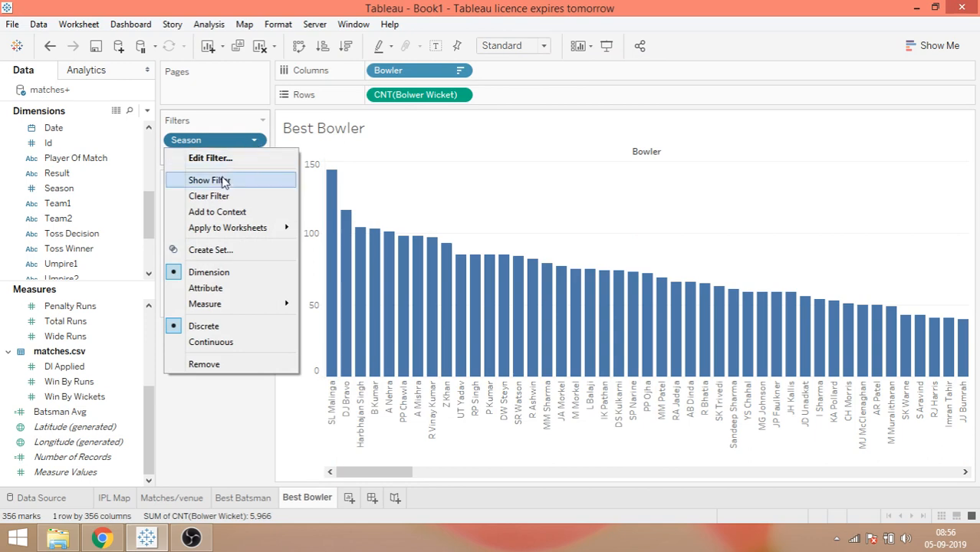
click(208, 179)
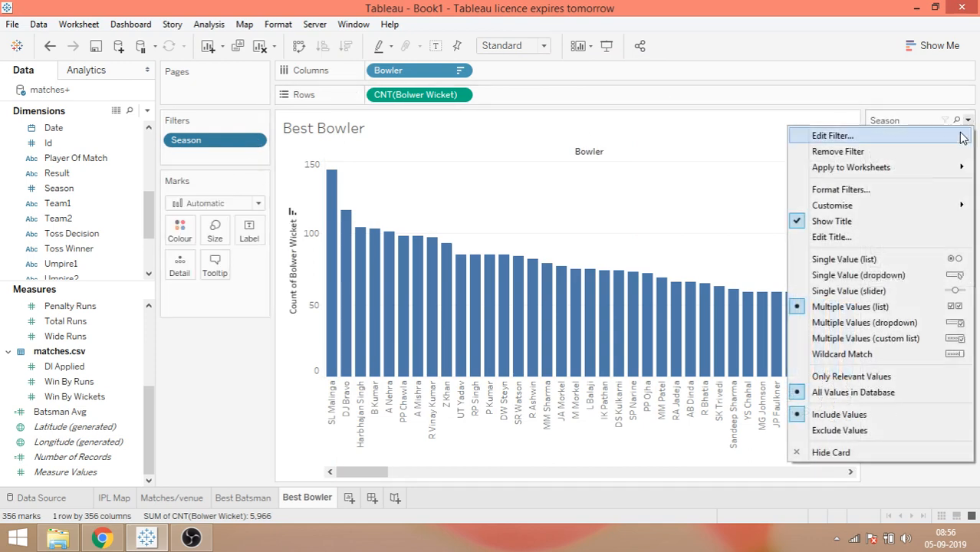
click(857, 275)
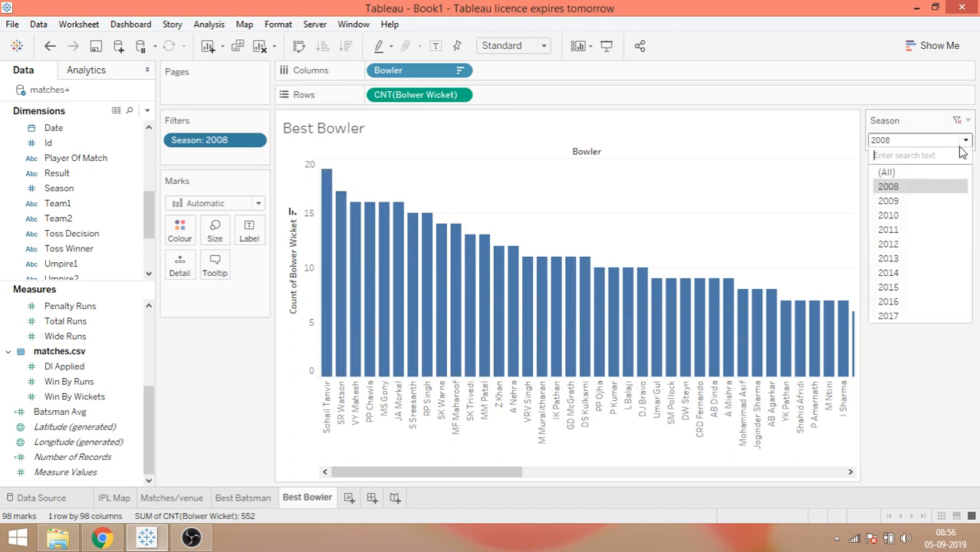
Select 2016 in the Season dropdown, leaving B Kumar top with 22 wickets
click(887, 201)
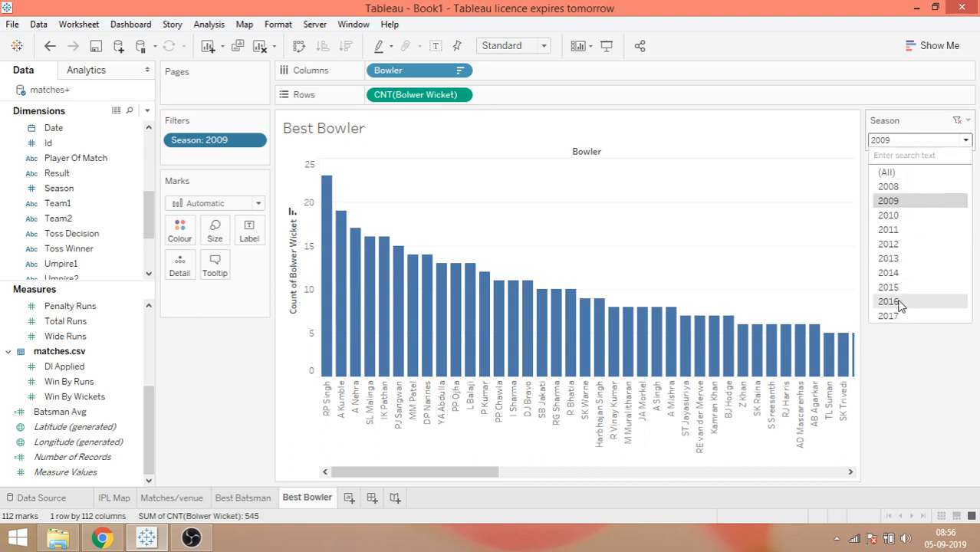
click(888, 301)
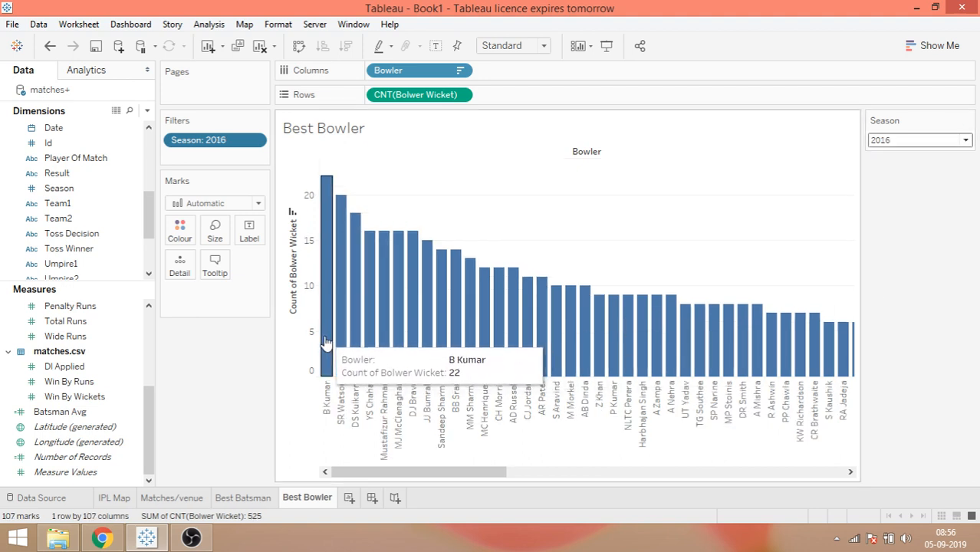
mouse_move(190, 91)
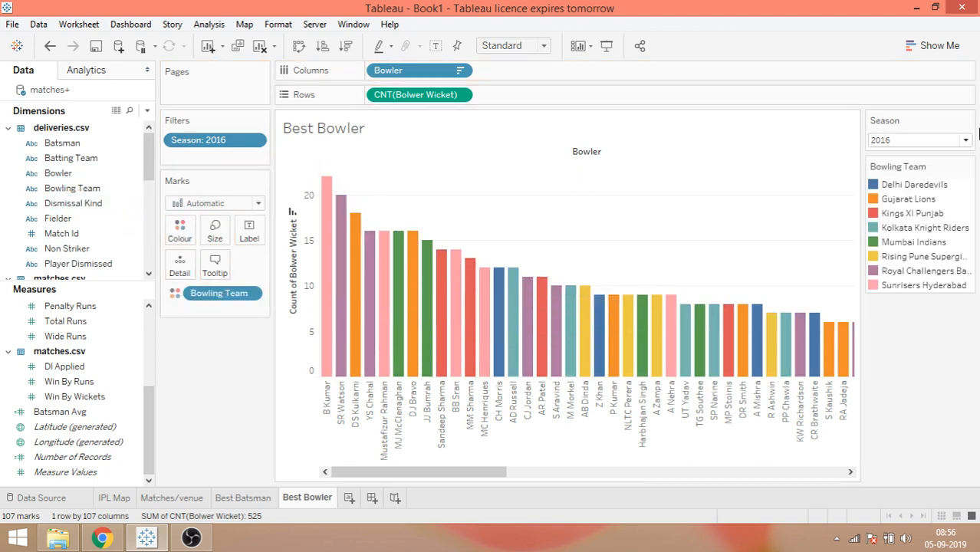
mouse_move(355, 276)
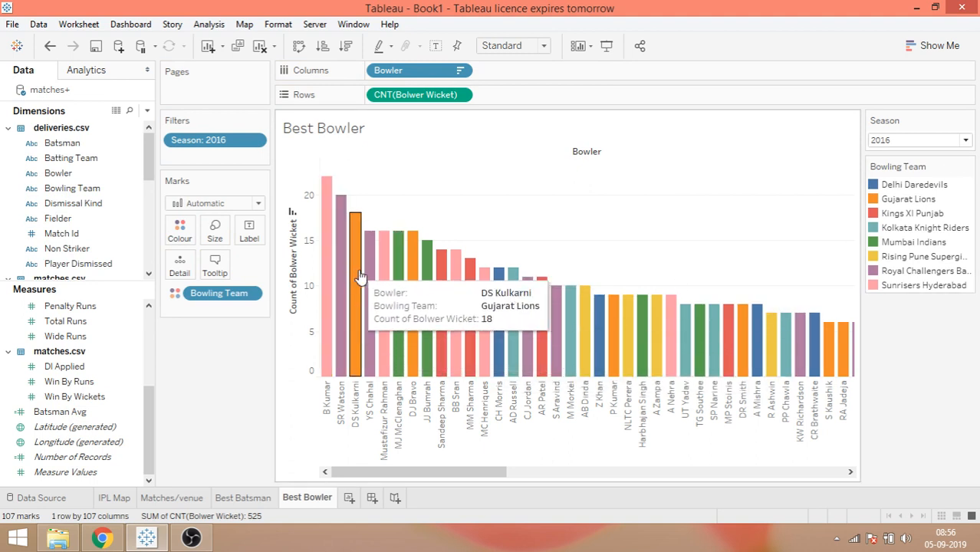
mouse_move(749, 338)
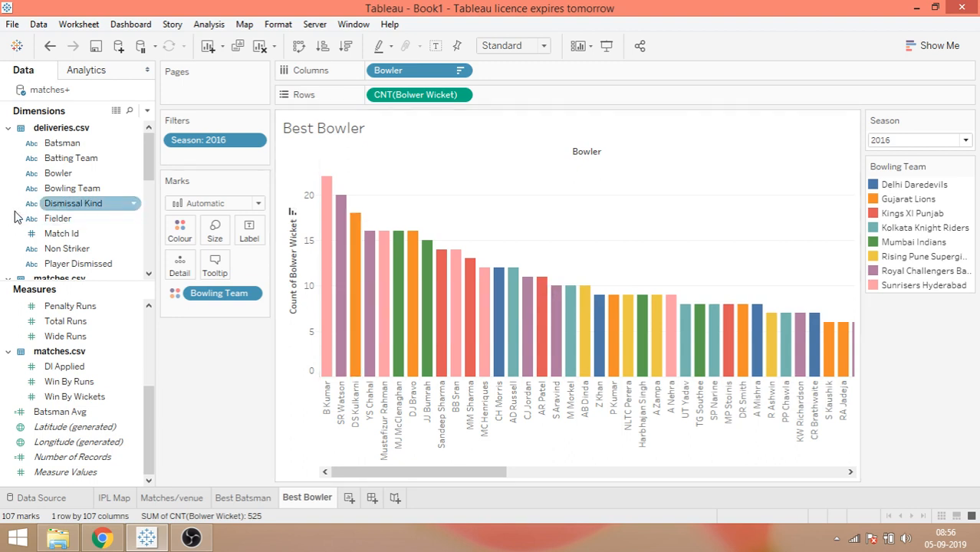
mouse_move(857, 233)
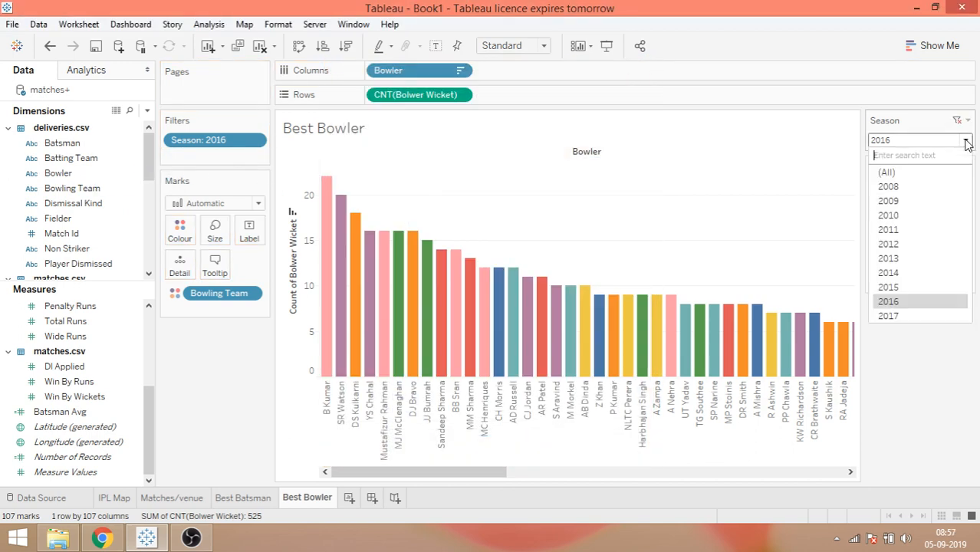
Set the Season filter back to (All)
click(888, 186)
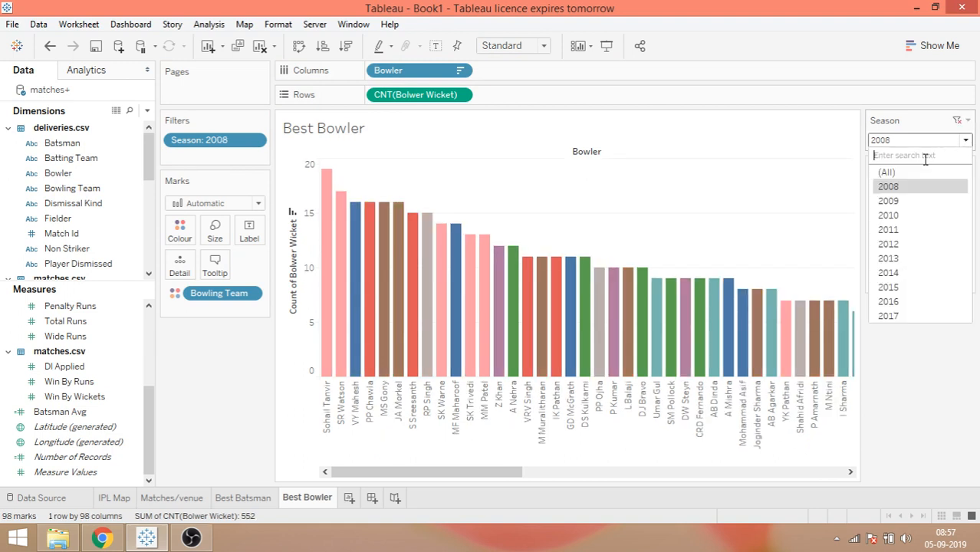
click(886, 172)
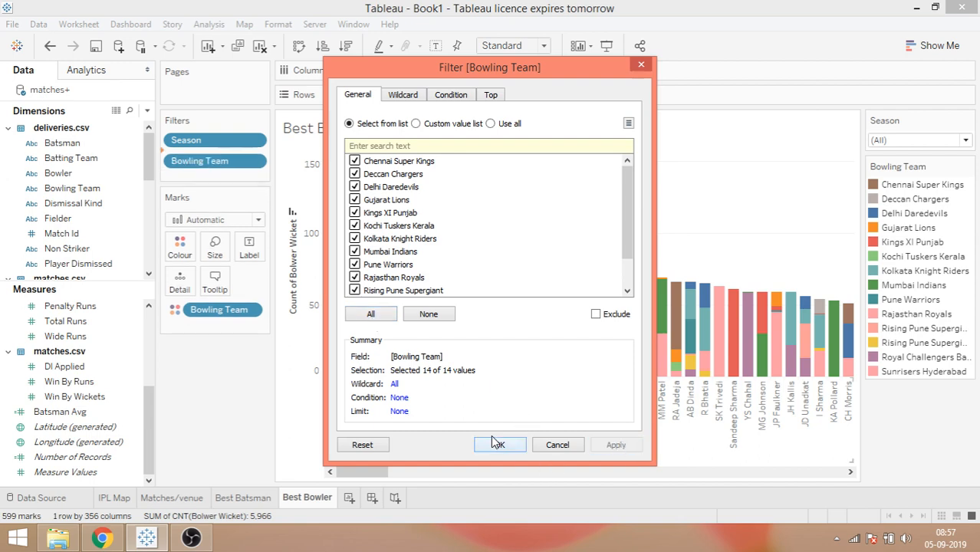
Make Bowling Team a single-value dropdown filter, then show Royal Challengers Bangalore in 2015
click(499, 444)
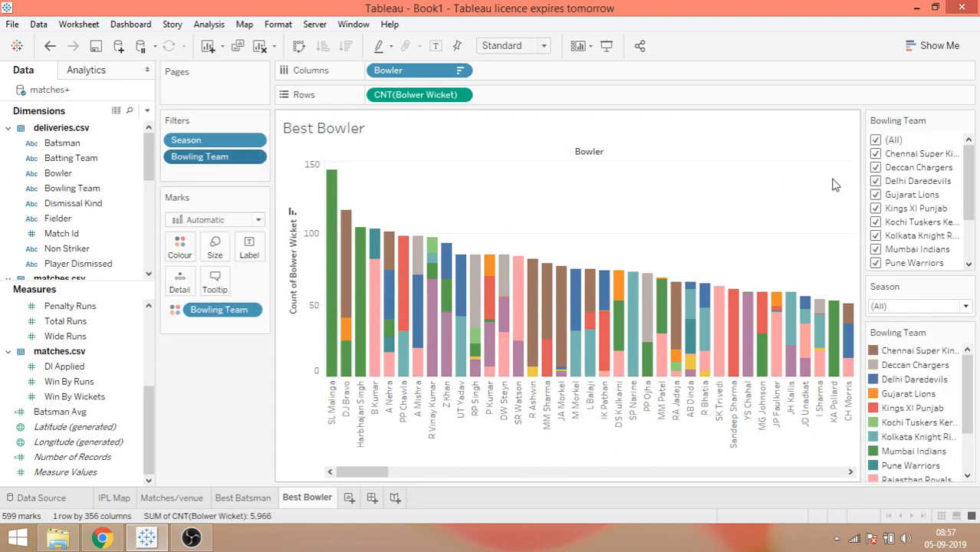
click(968, 121)
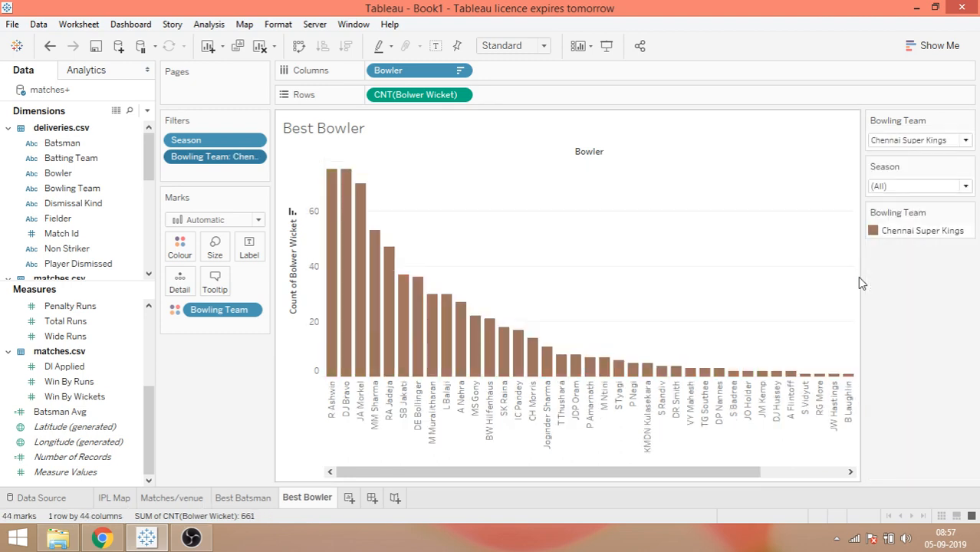
mouse_move(332, 261)
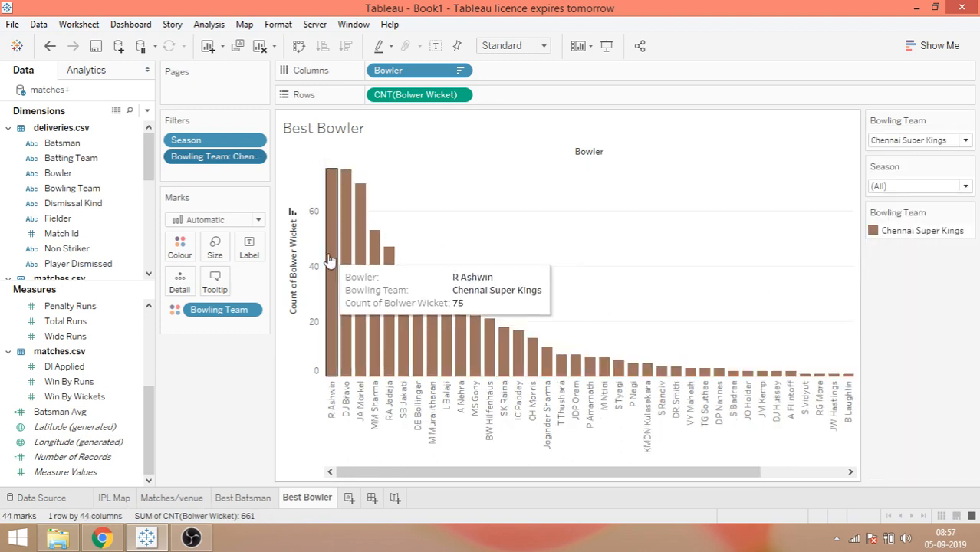
mouse_move(347, 249)
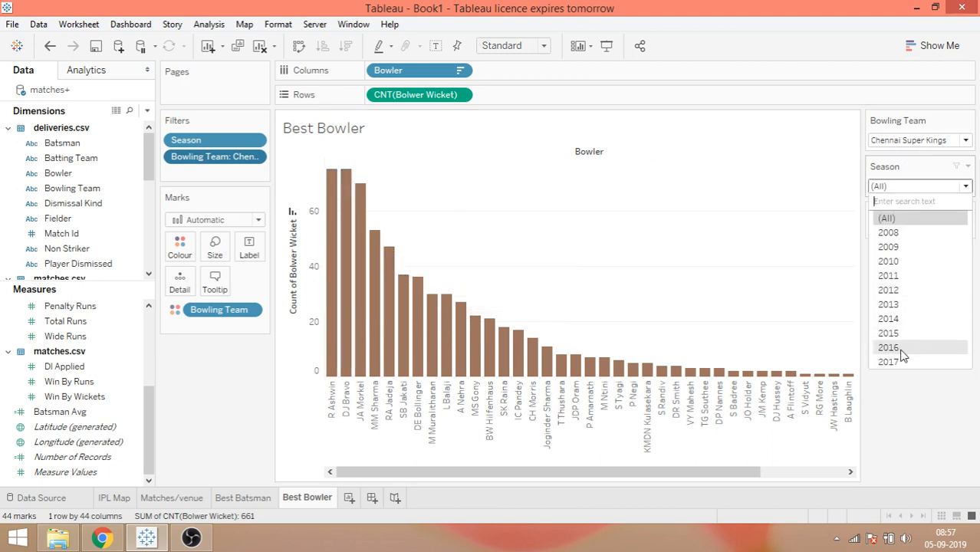
click(887, 361)
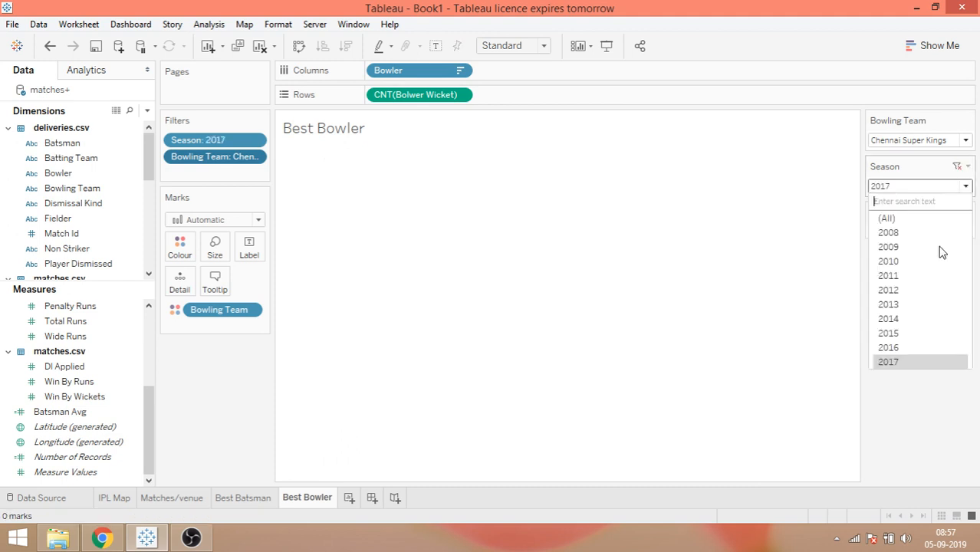
click(888, 333)
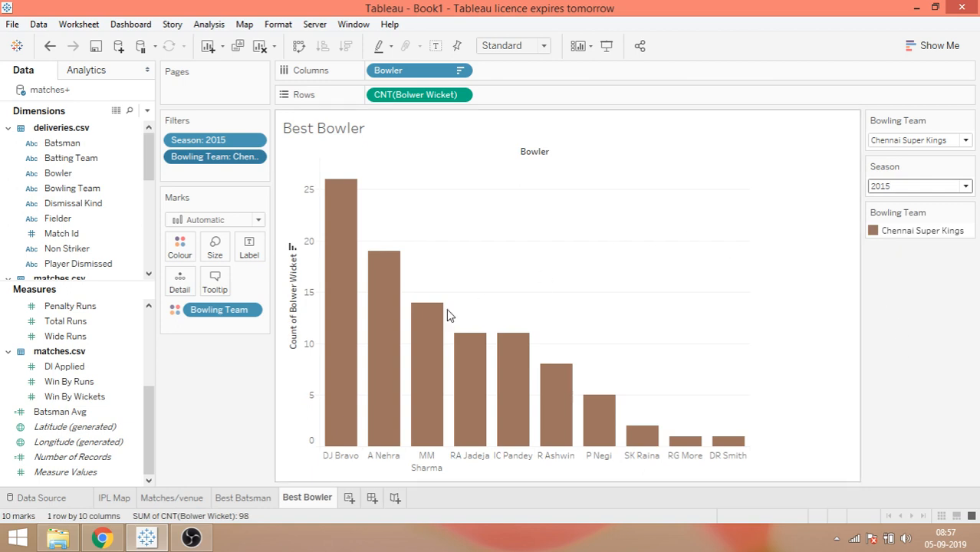
mouse_move(429, 309)
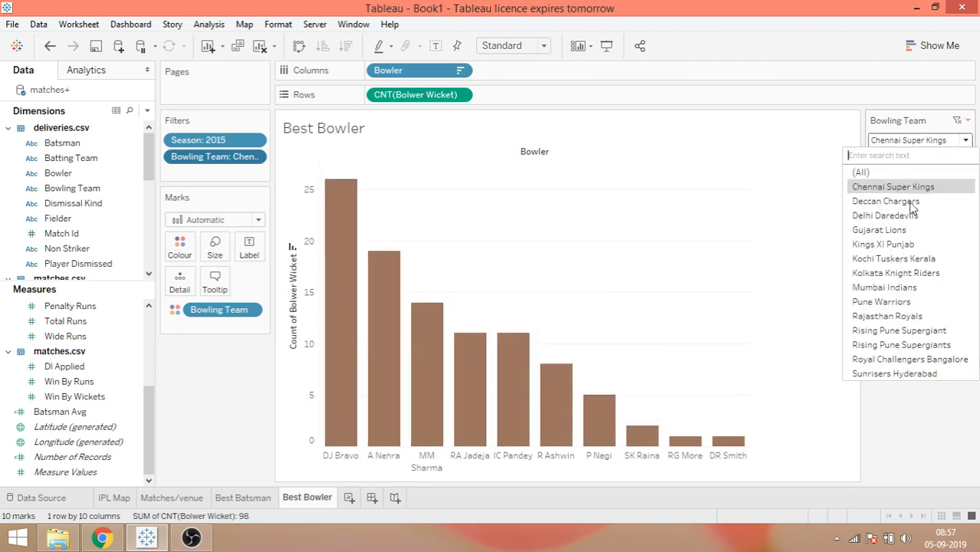
click(910, 359)
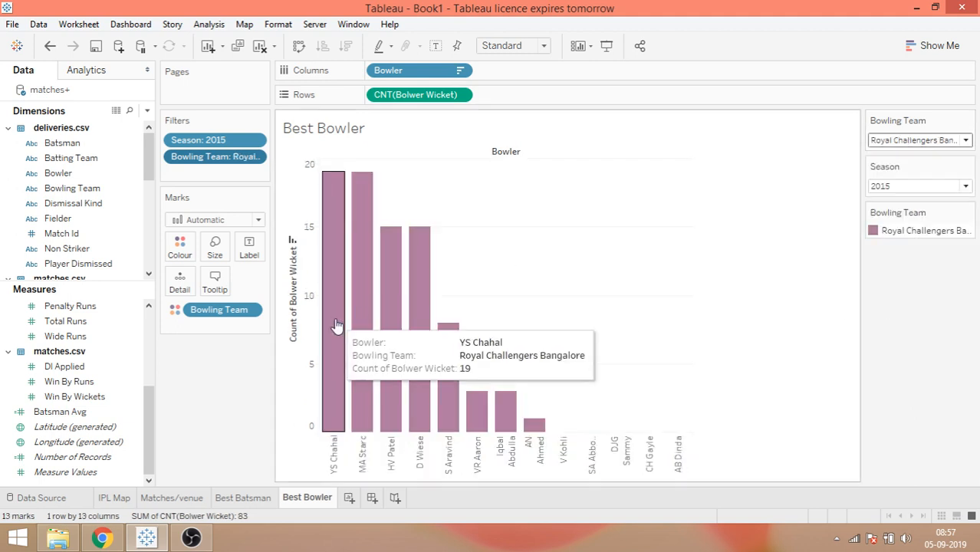
mouse_move(370, 275)
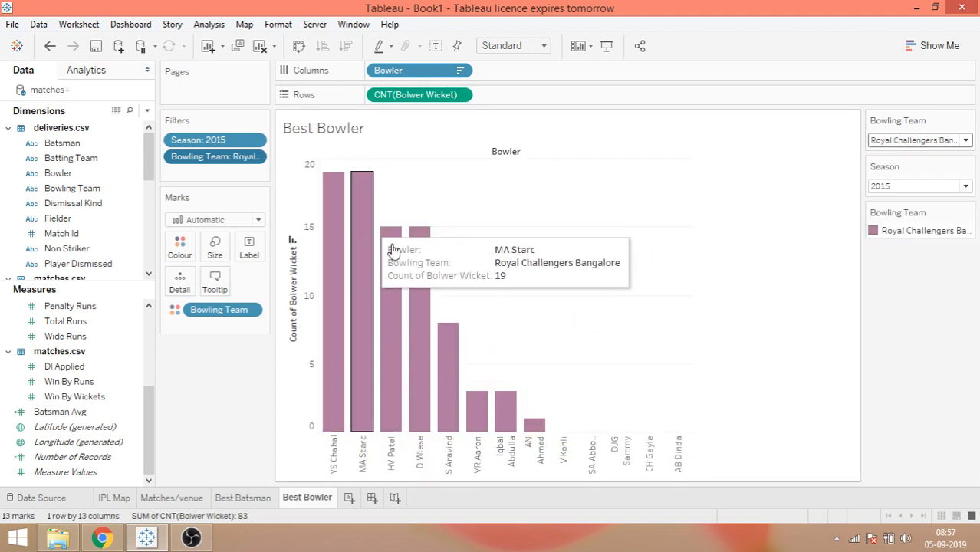
mouse_move(383, 223)
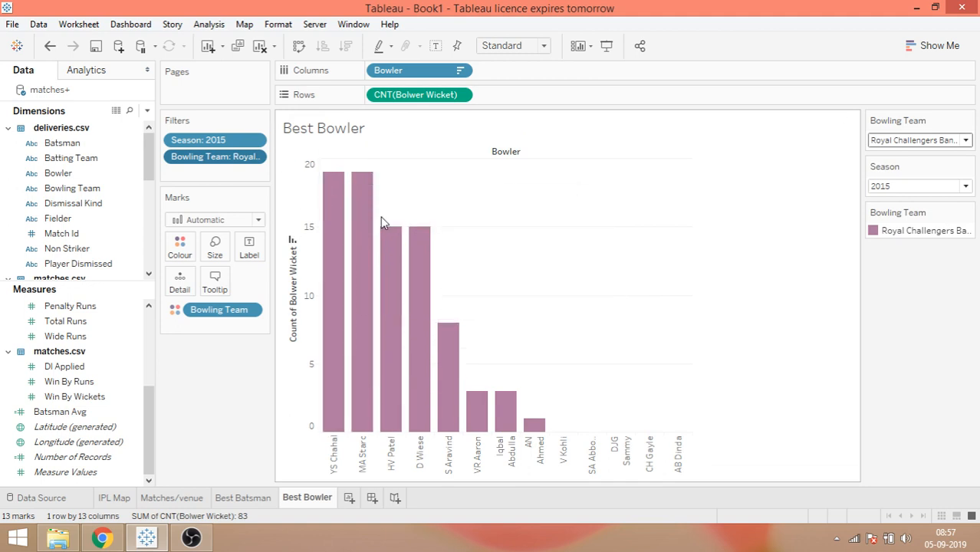
Add the Bolwer Wicket count as bar labels, e.g. YS Chahal at 19
click(323, 128)
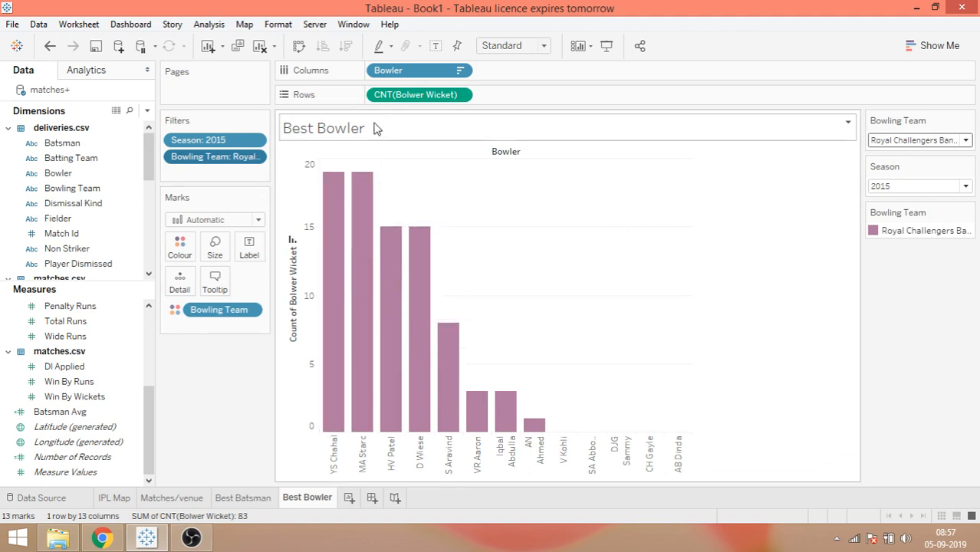
click(60, 412)
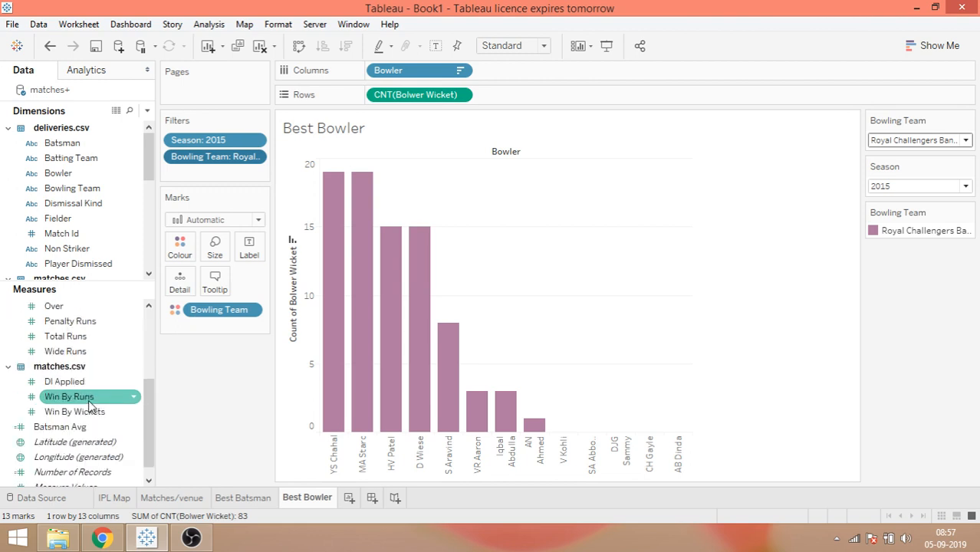
click(66, 381)
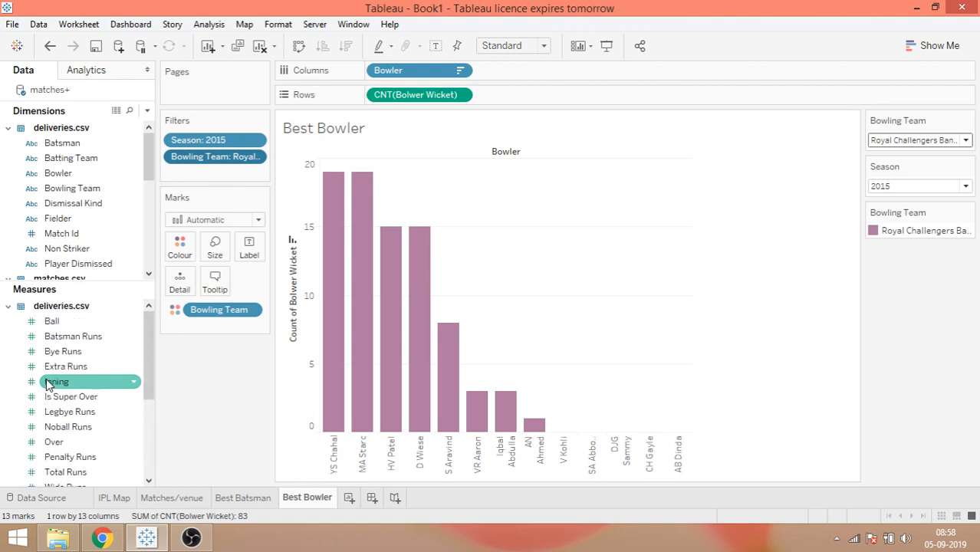
scroll(down, 3)
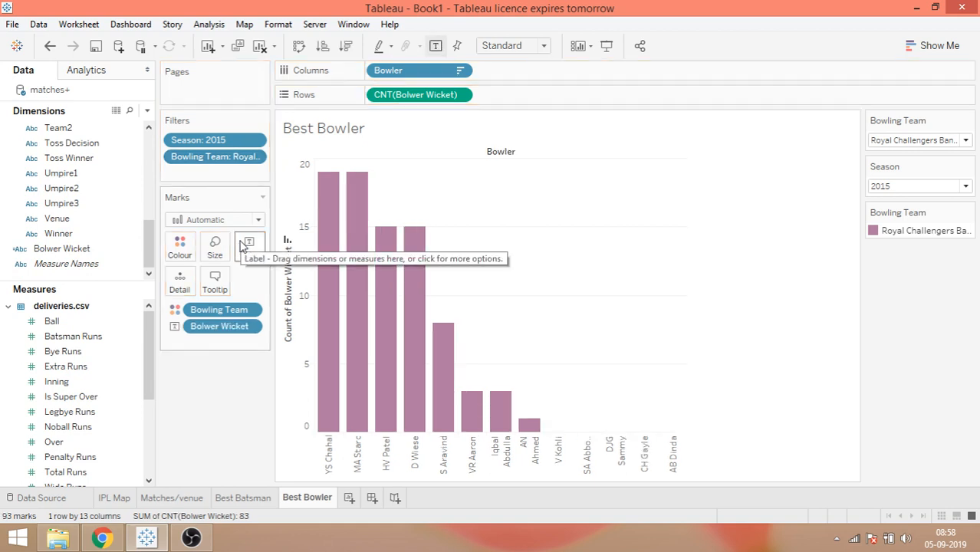
mouse_move(326, 207)
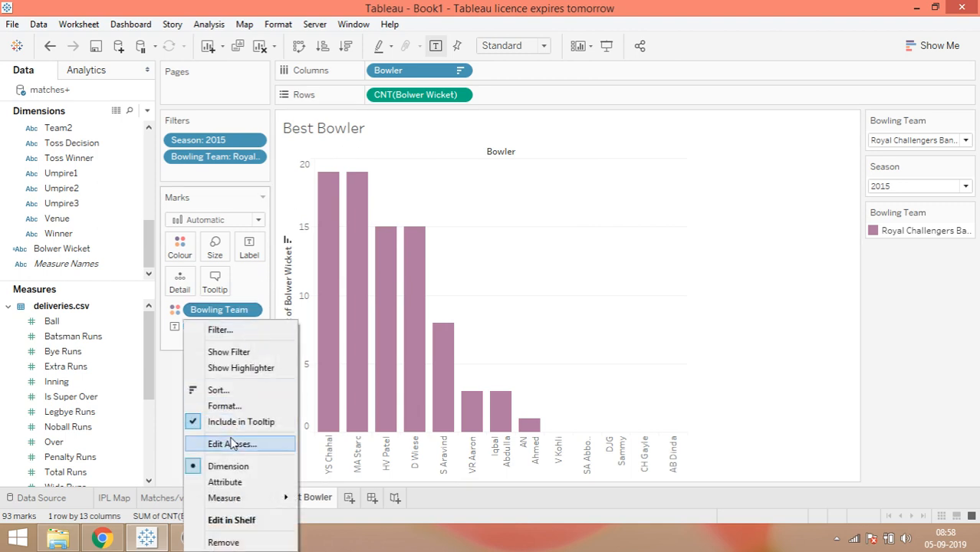
mouse_move(223, 405)
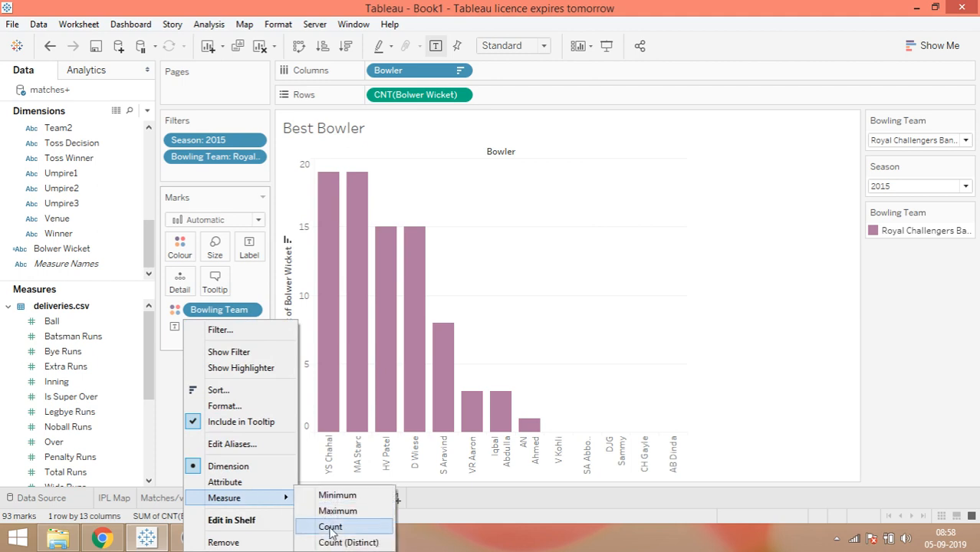
click(331, 526)
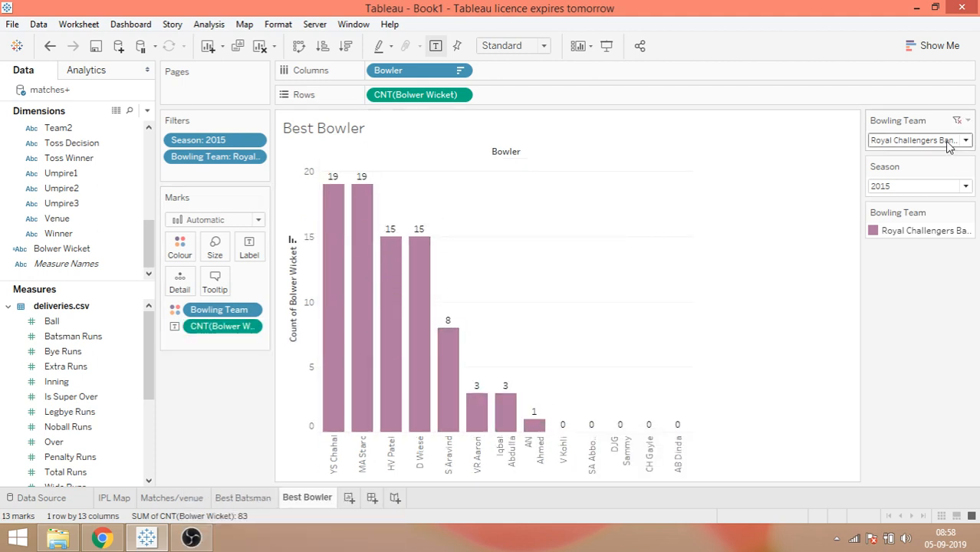
Switch the Bowling Team filter to Mumbai Indians, with SL Malinga leading at 23
click(964, 139)
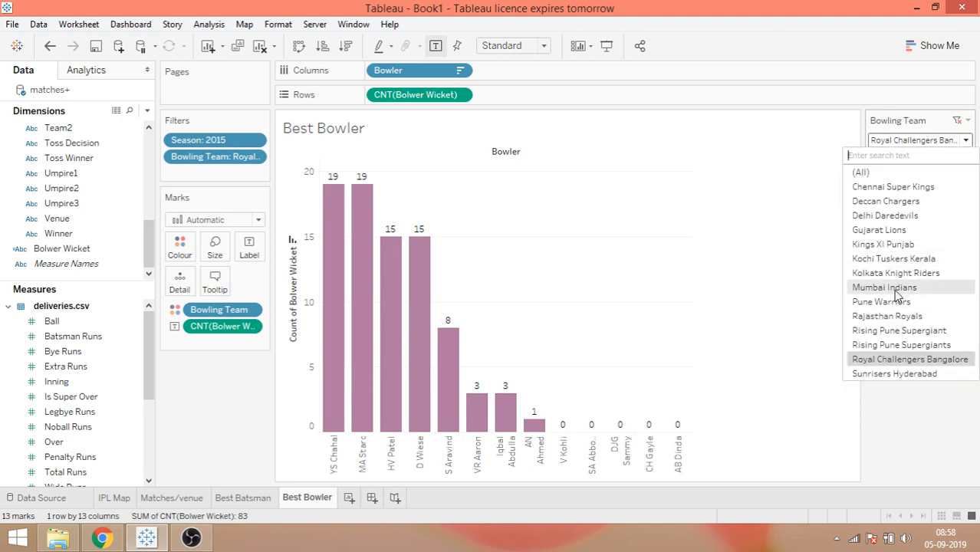
click(884, 287)
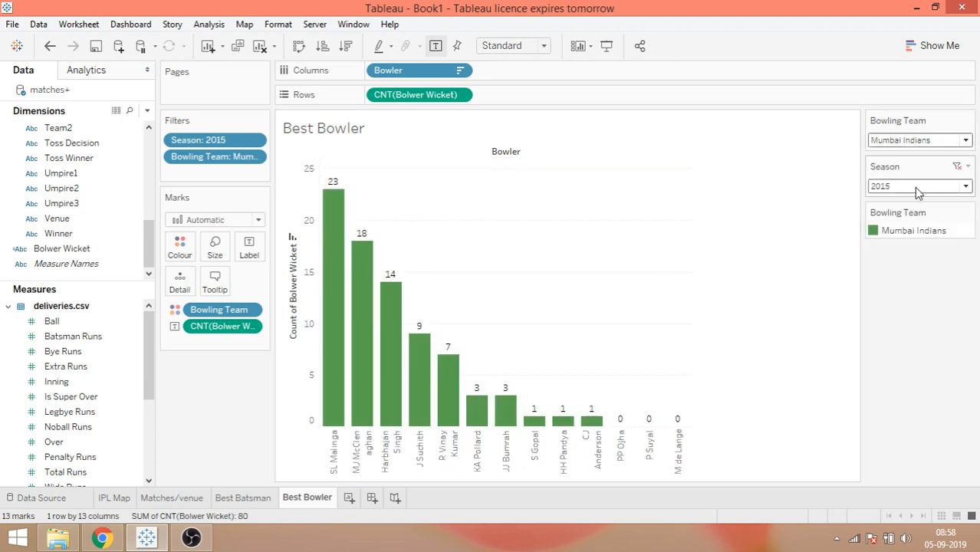
mouse_move(332, 195)
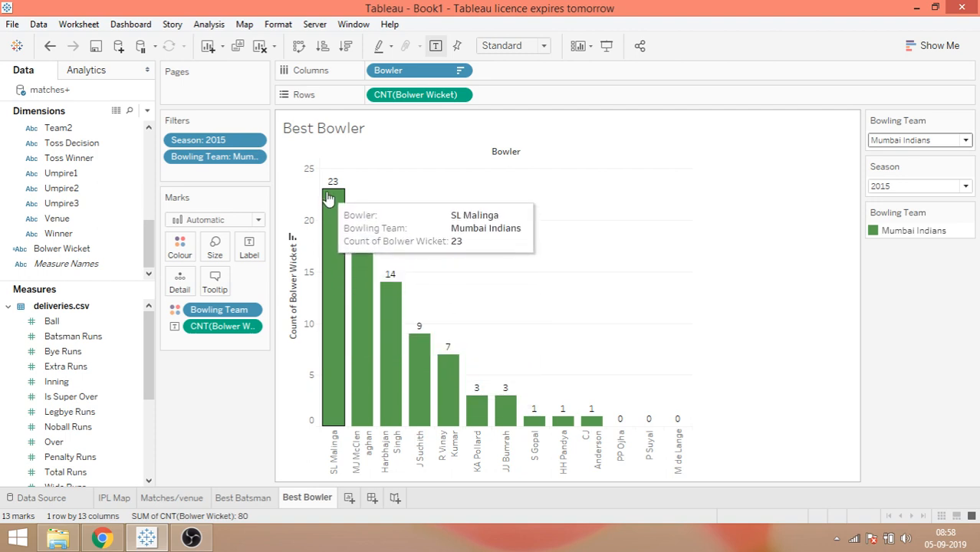
mouse_move(447, 381)
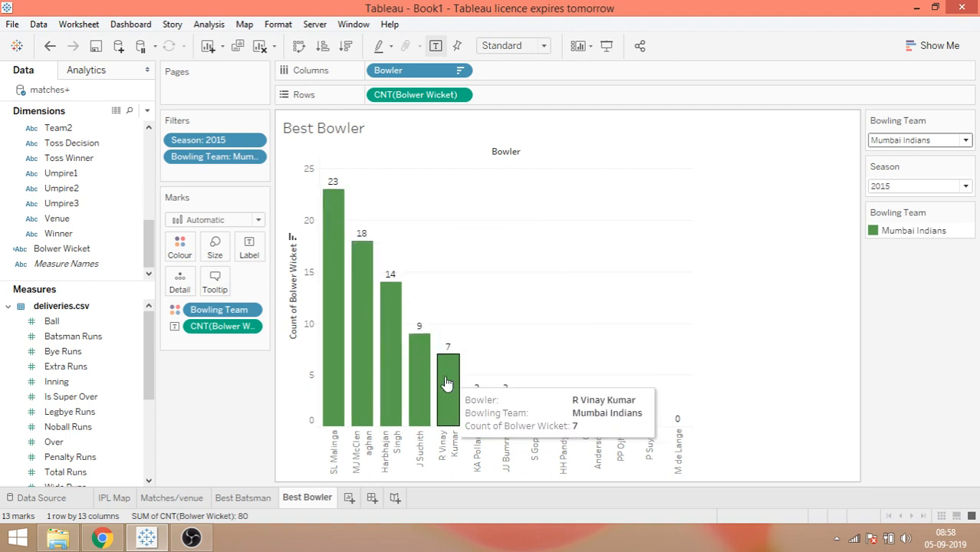
mouse_move(313, 329)
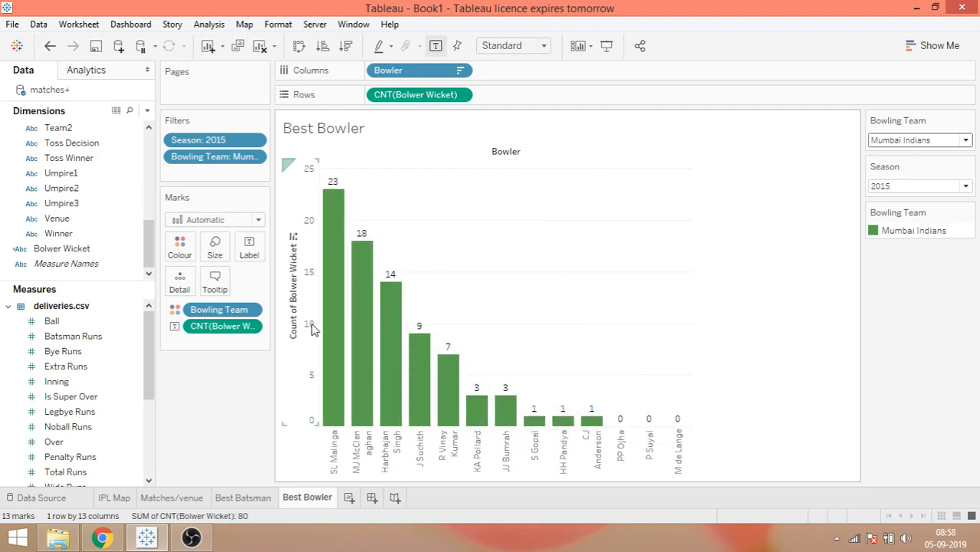
mouse_move(343, 274)
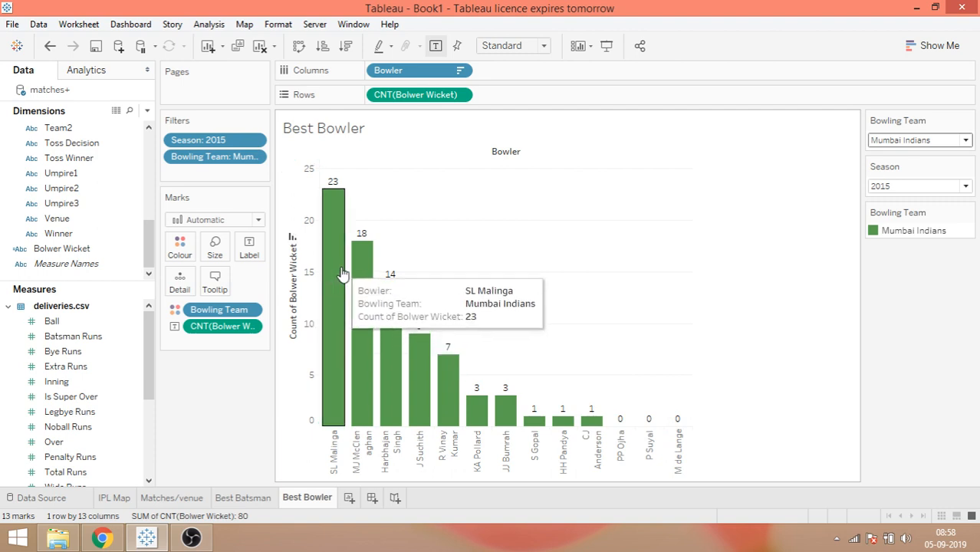